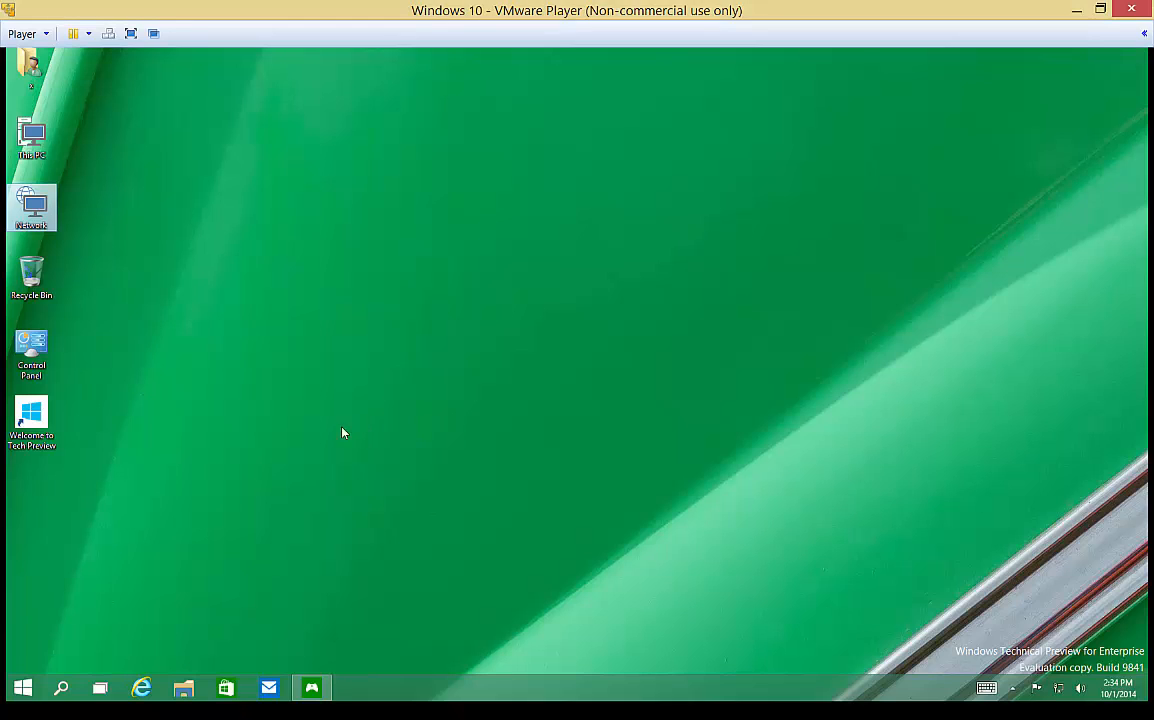
pyautogui.moveTo(256, 420)
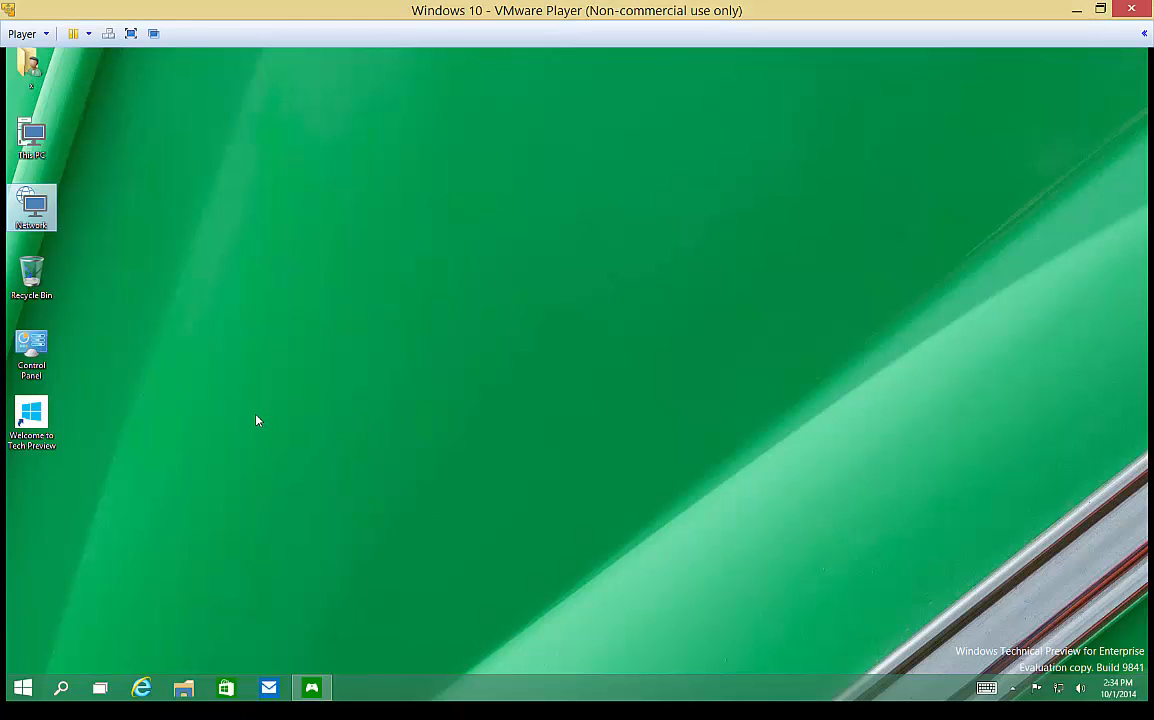
pyautogui.moveTo(70, 438)
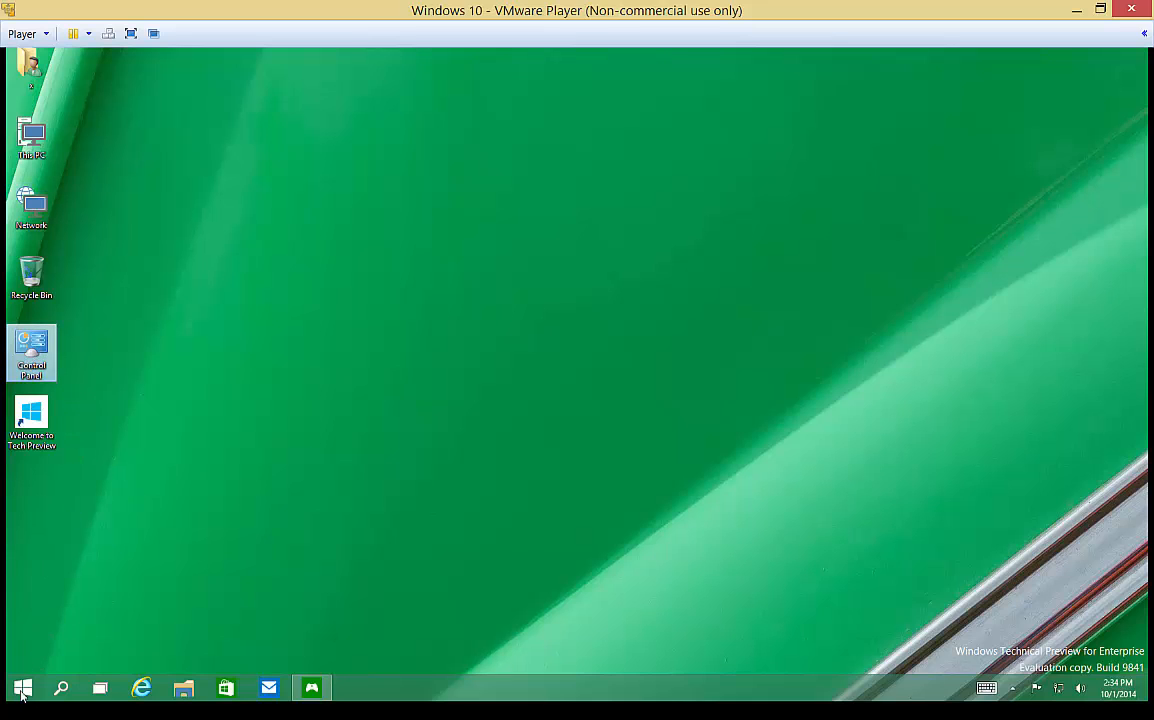
# Start a search for Control Panel from the Windows 10 taskbar
pyautogui.click(22, 688)
pyautogui.write('control panel')
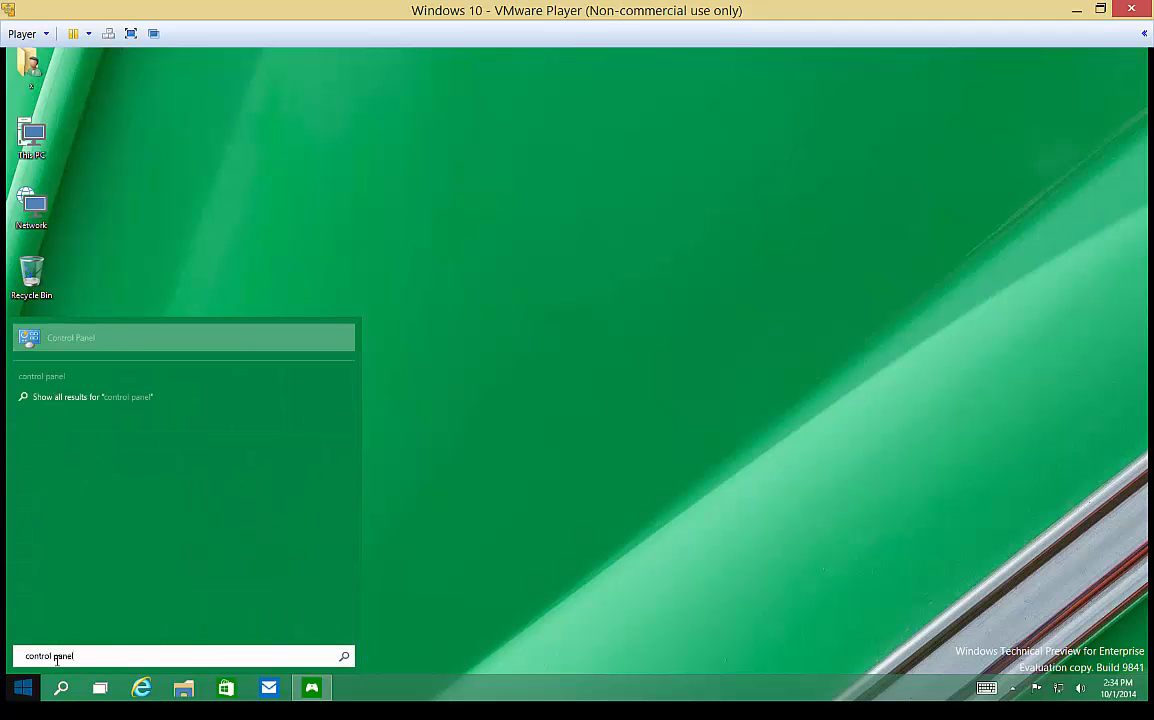
# Launch Control Panel from the search results and dismiss its taskbar jump list
pyautogui.click(70, 336)
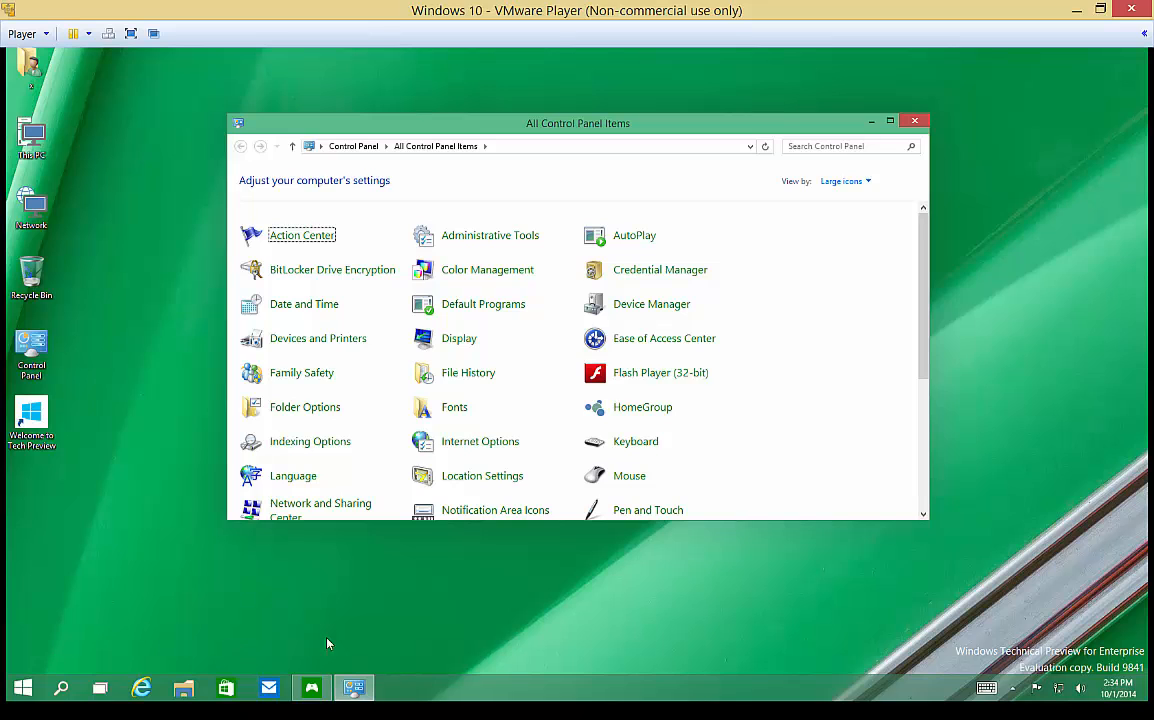
pyautogui.rightClick(356, 688)
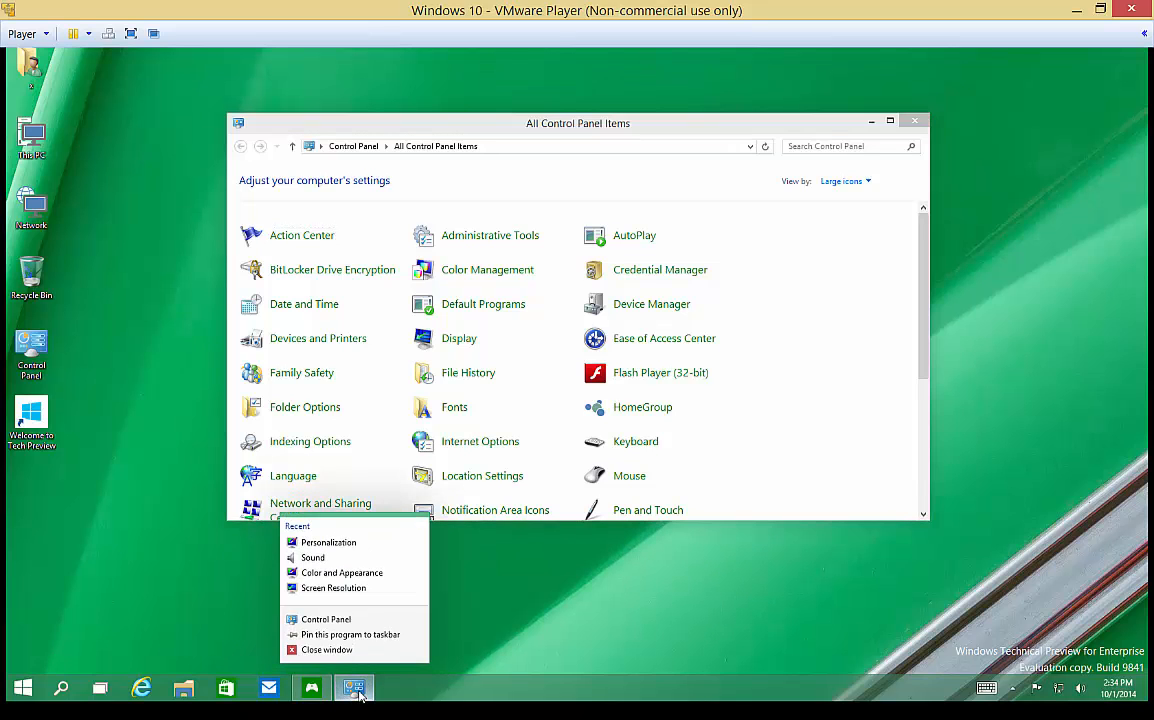
pyautogui.click(512, 630)
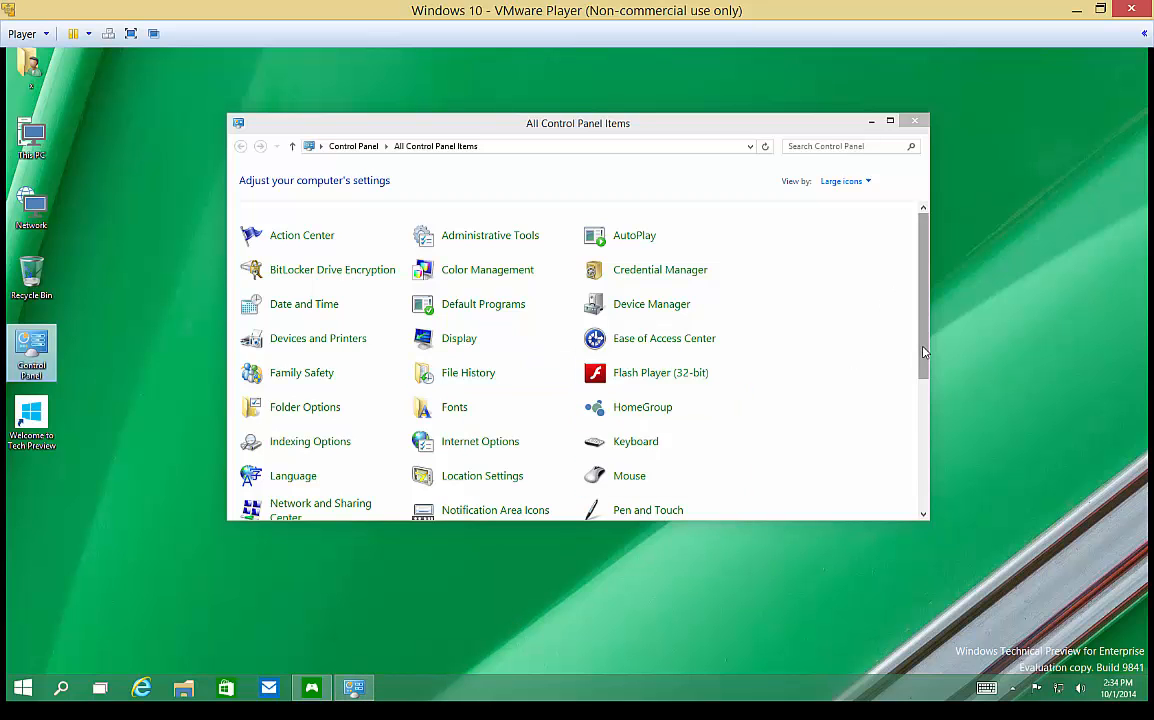
# Switch View by to Category, then back to Large icons showing all items
pyautogui.click(844, 180)
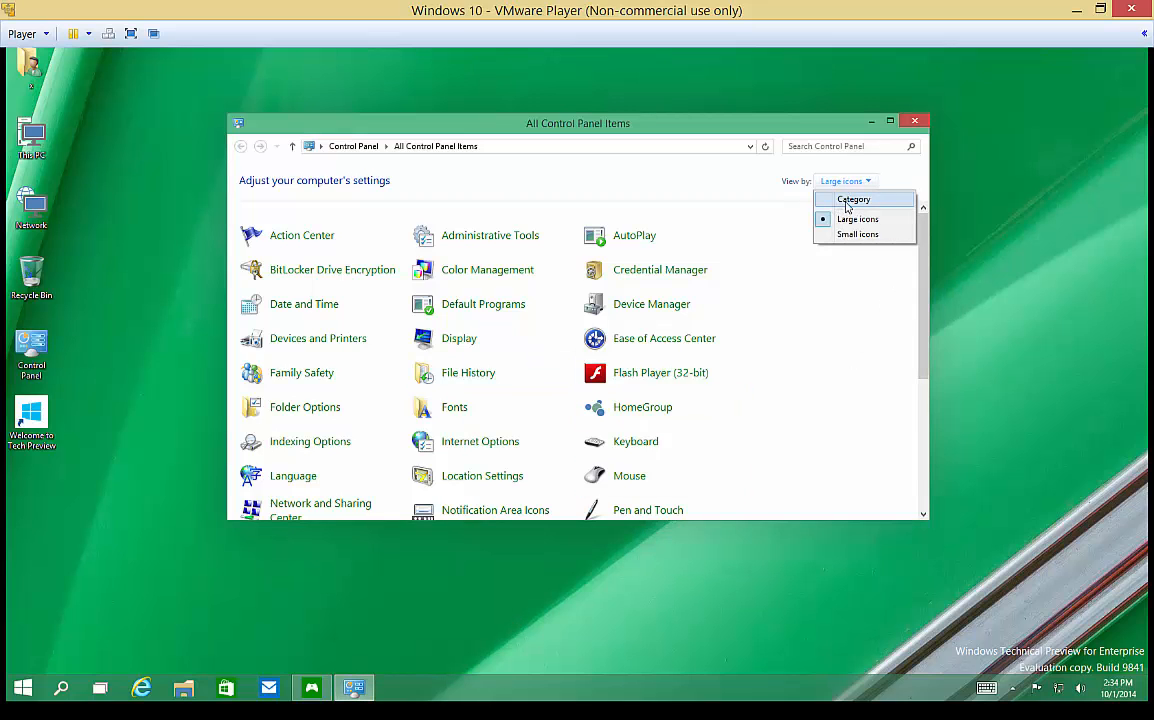
pyautogui.click(852, 200)
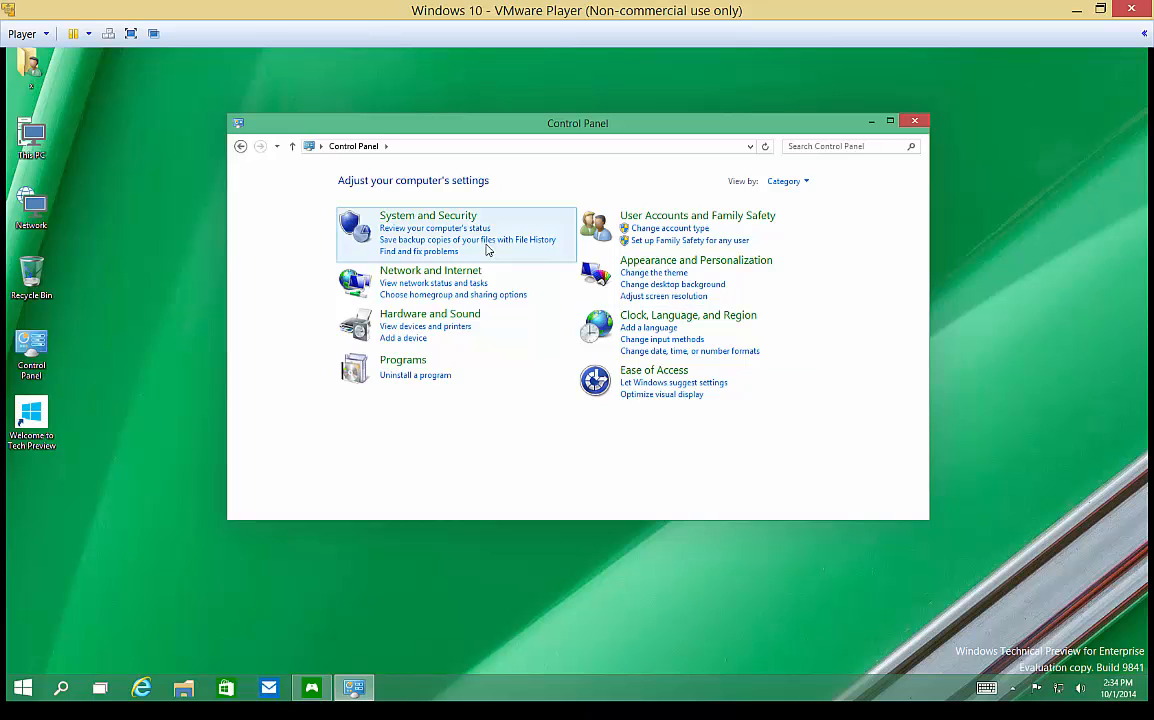
pyautogui.click(788, 180)
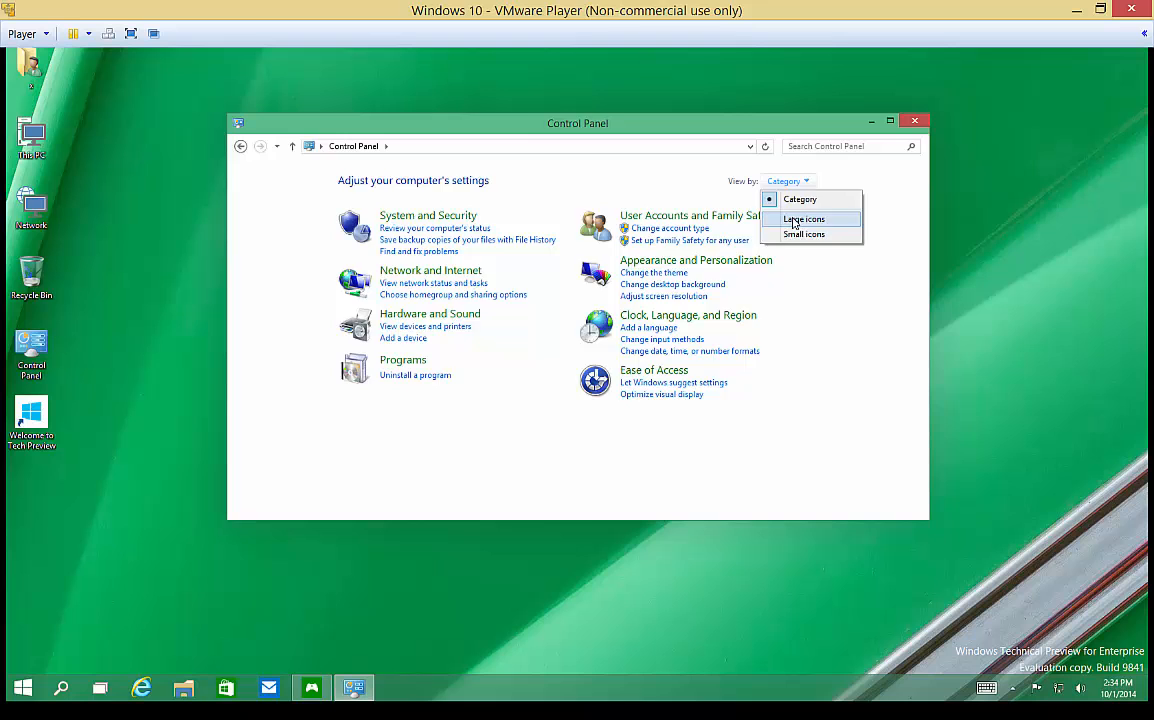
pyautogui.click(804, 218)
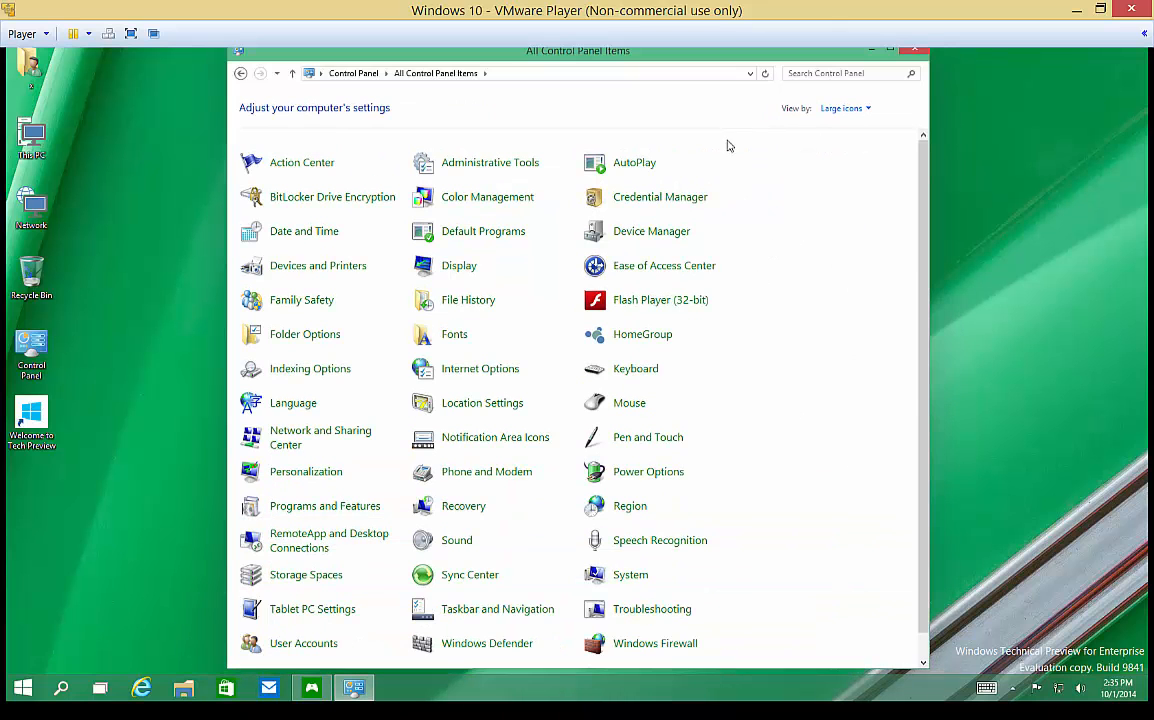
pyautogui.moveTo(570, 198)
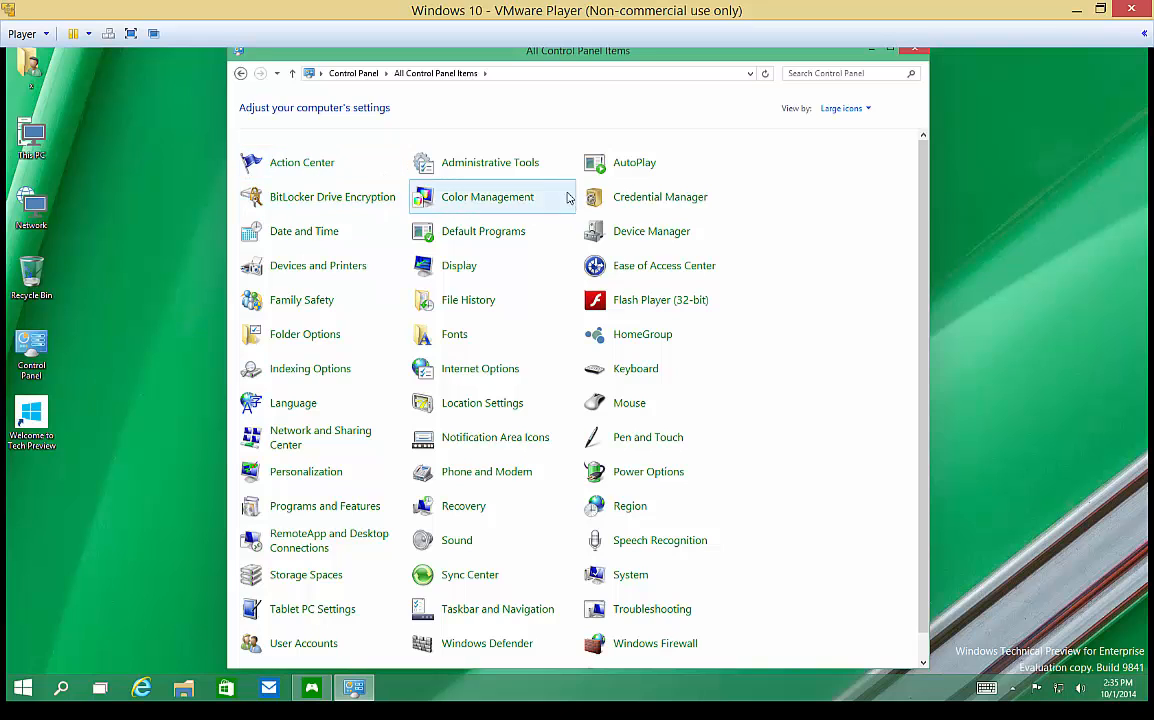
pyautogui.click(300, 162)
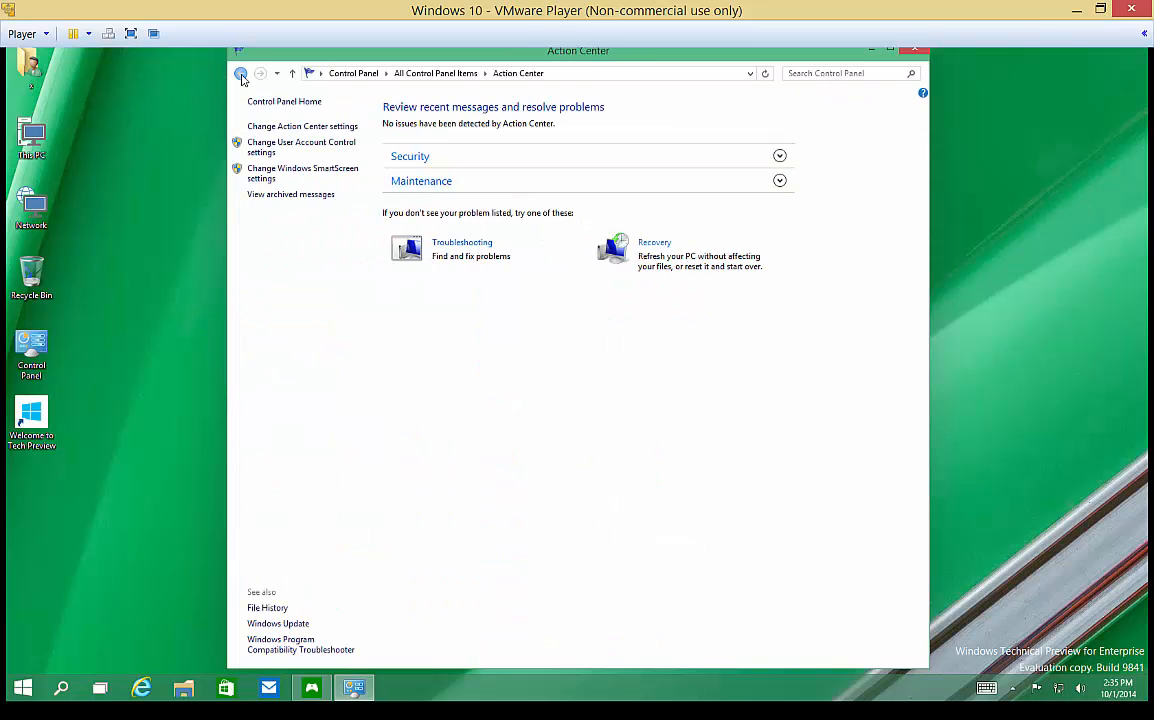
pyautogui.moveTo(240, 72)
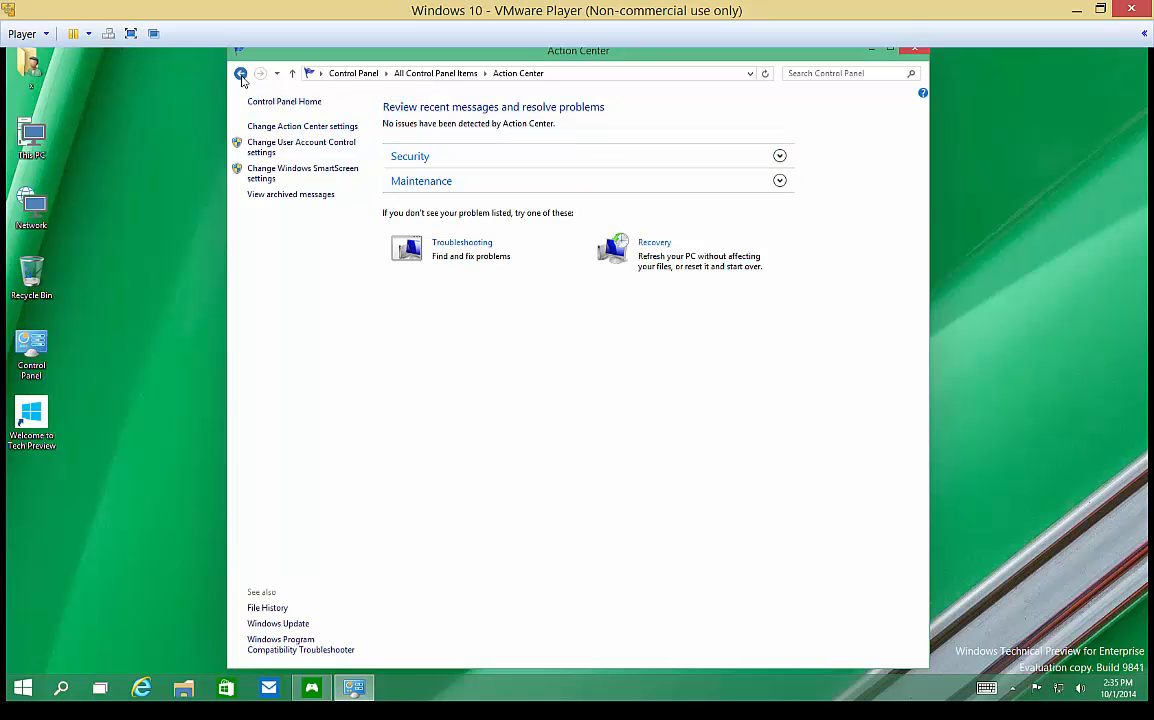
pyautogui.click(240, 72)
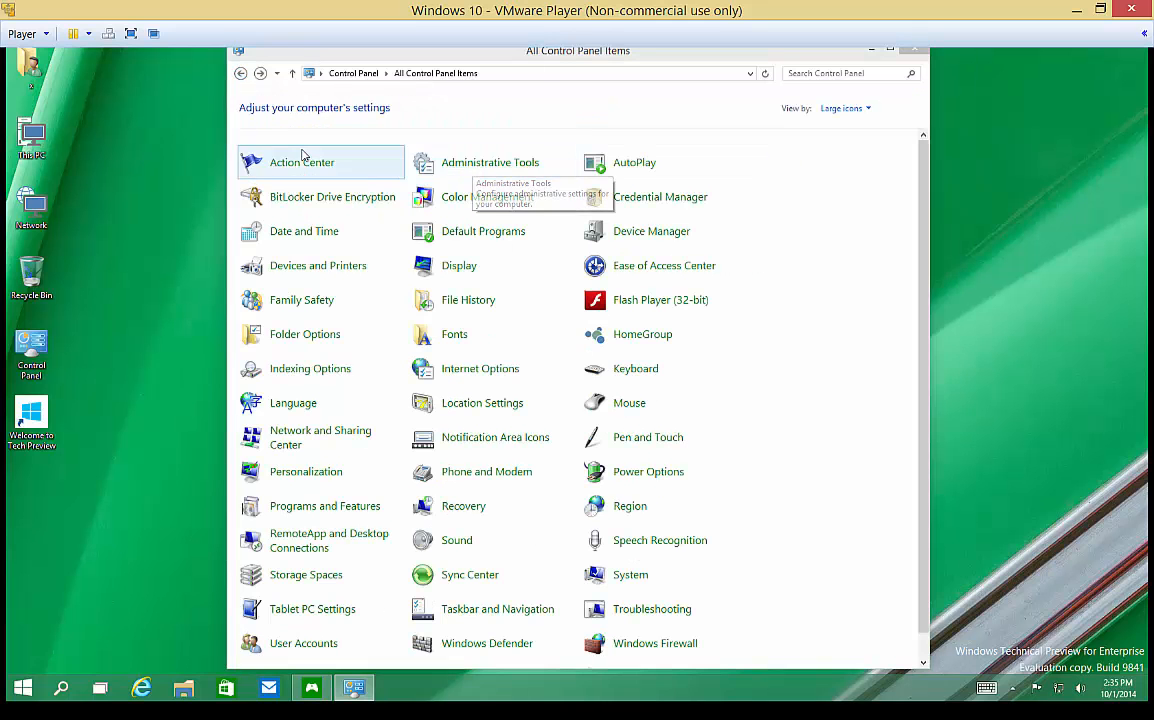
pyautogui.doubleClick(490, 162)
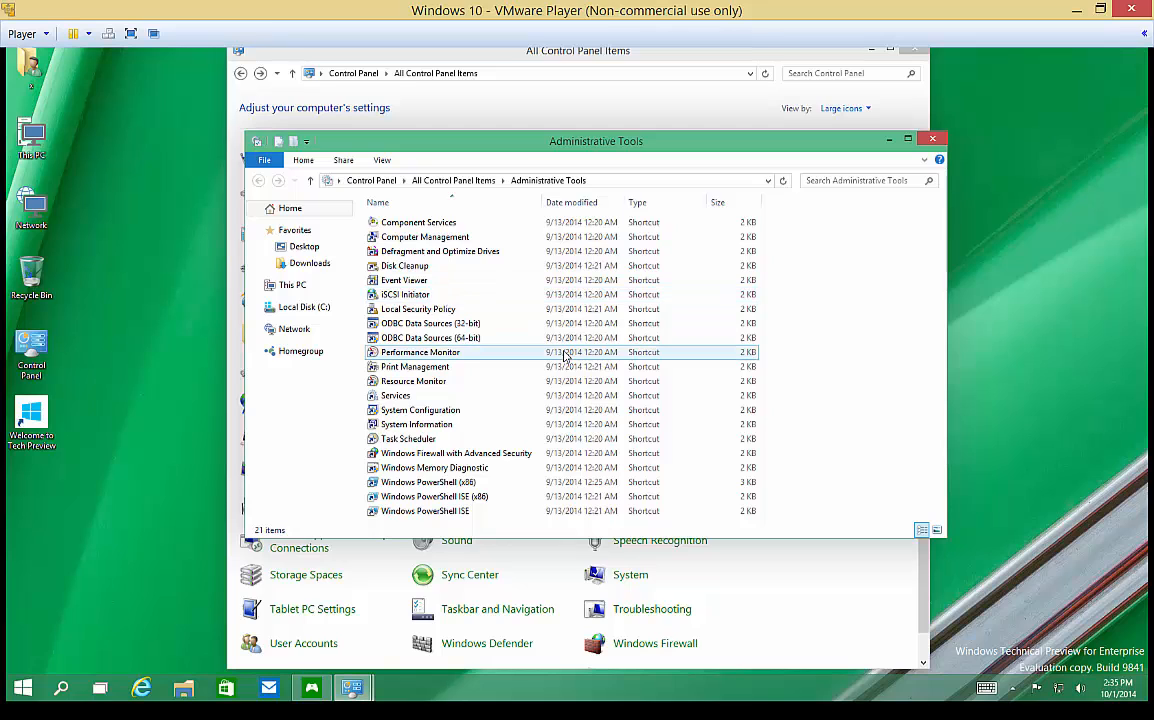
pyautogui.moveTo(404, 280)
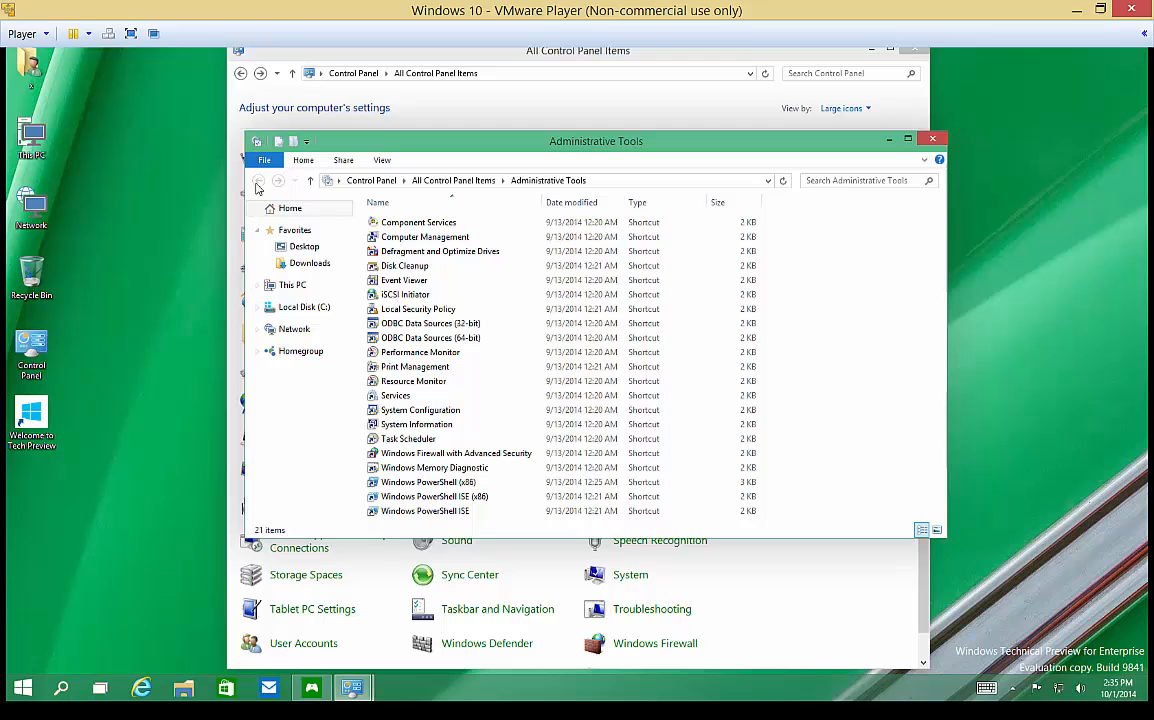
pyautogui.click(932, 140)
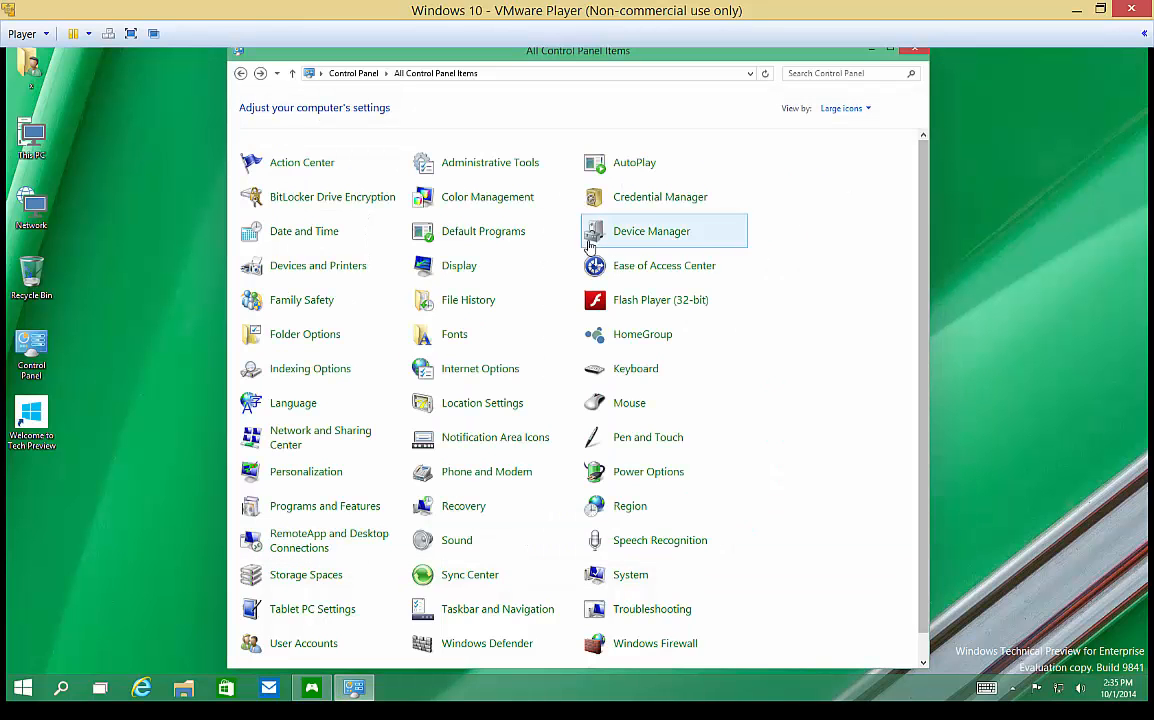
pyautogui.moveTo(636, 162)
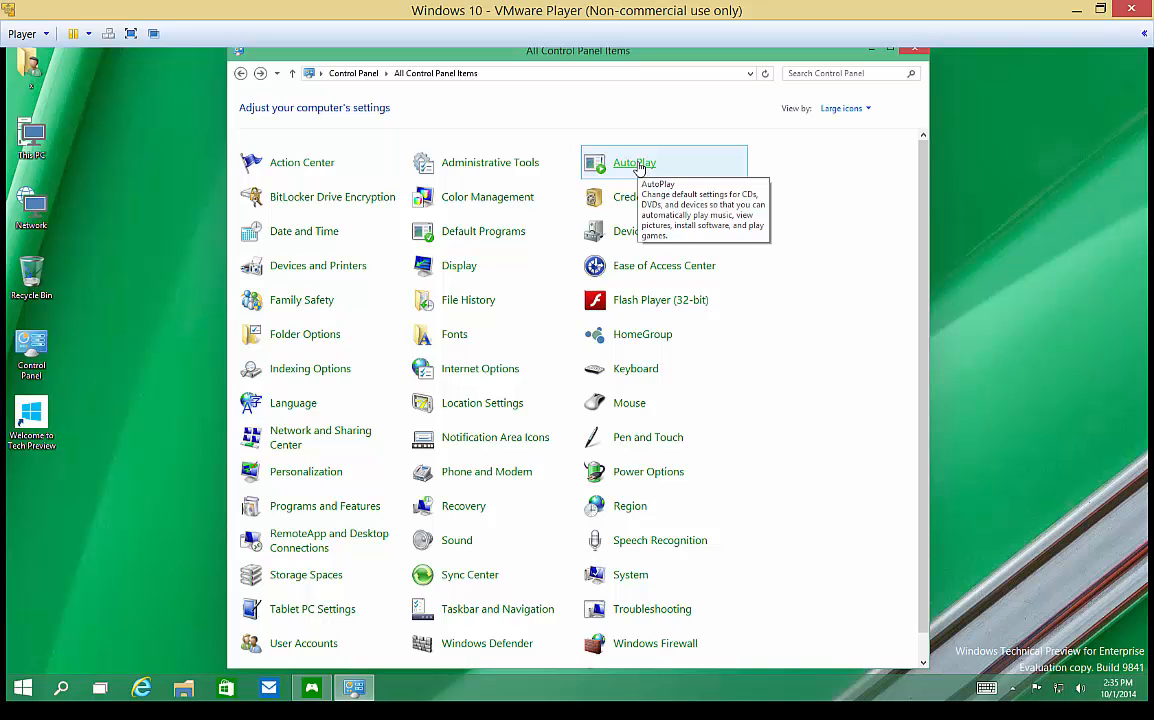
pyautogui.moveTo(332, 196)
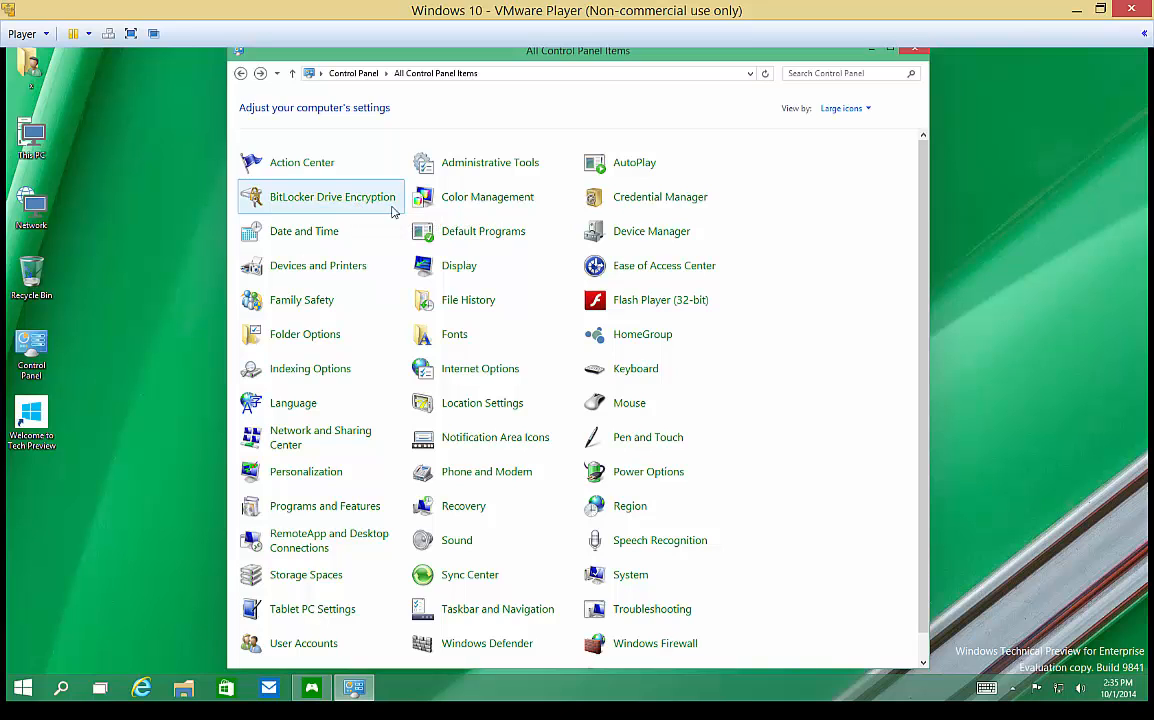
pyautogui.moveTo(322, 220)
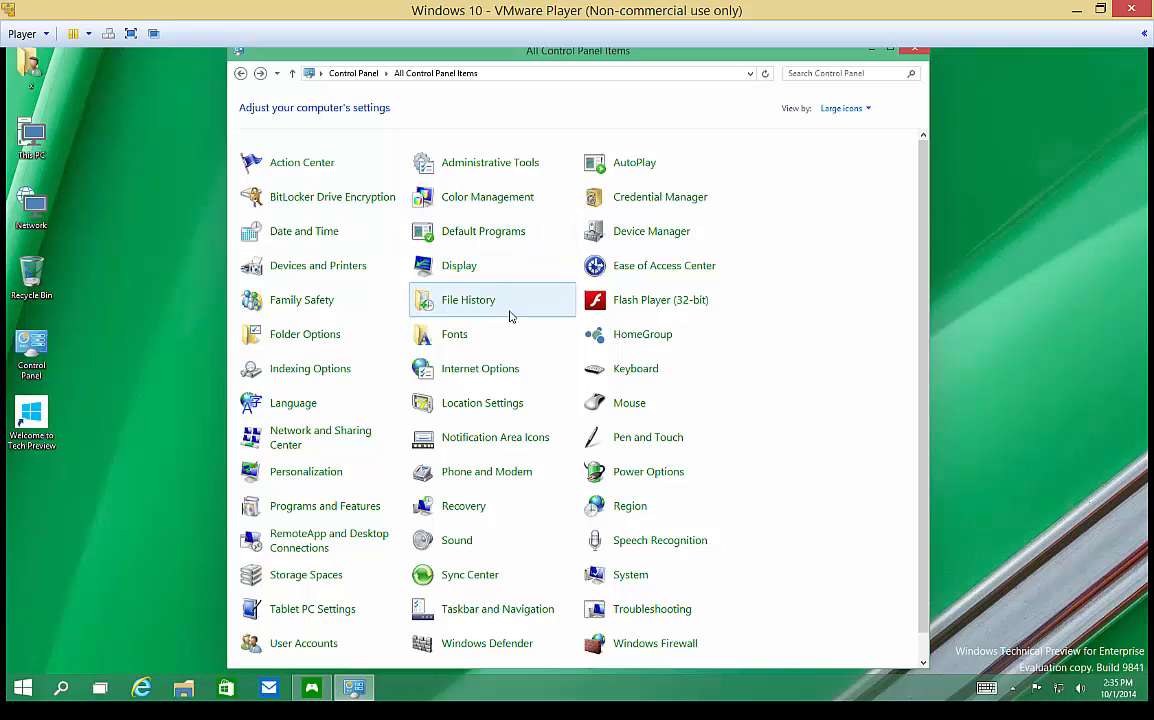
pyautogui.moveTo(644, 264)
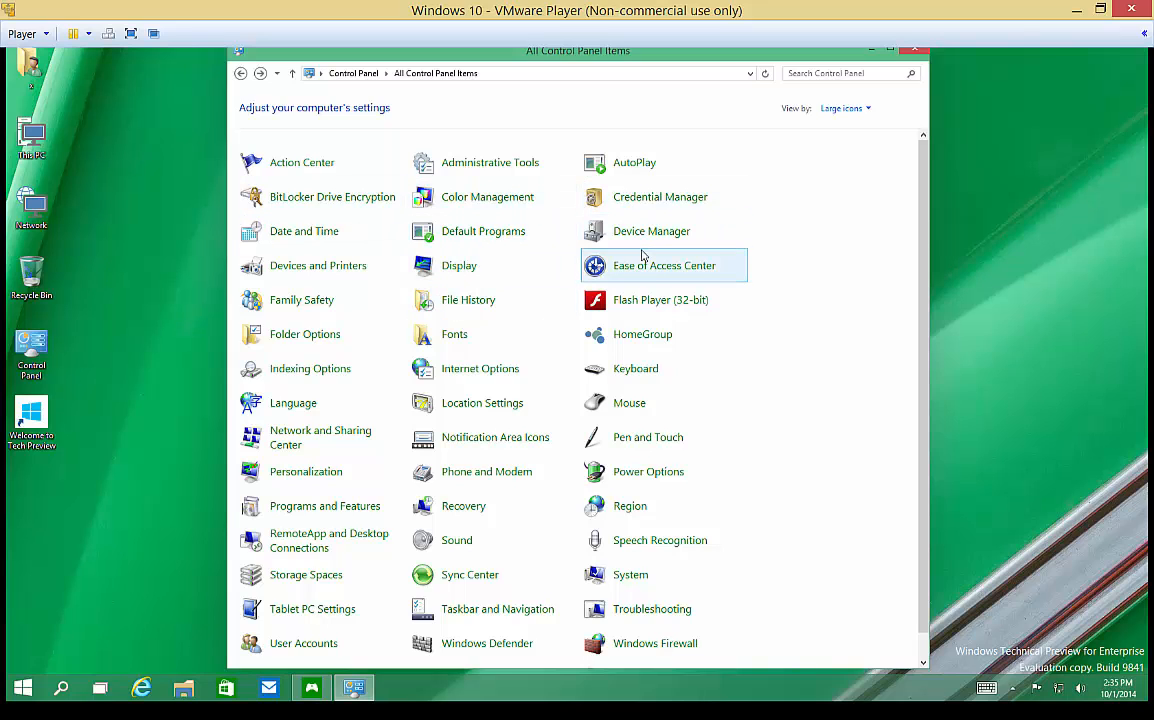
pyautogui.moveTo(484, 232)
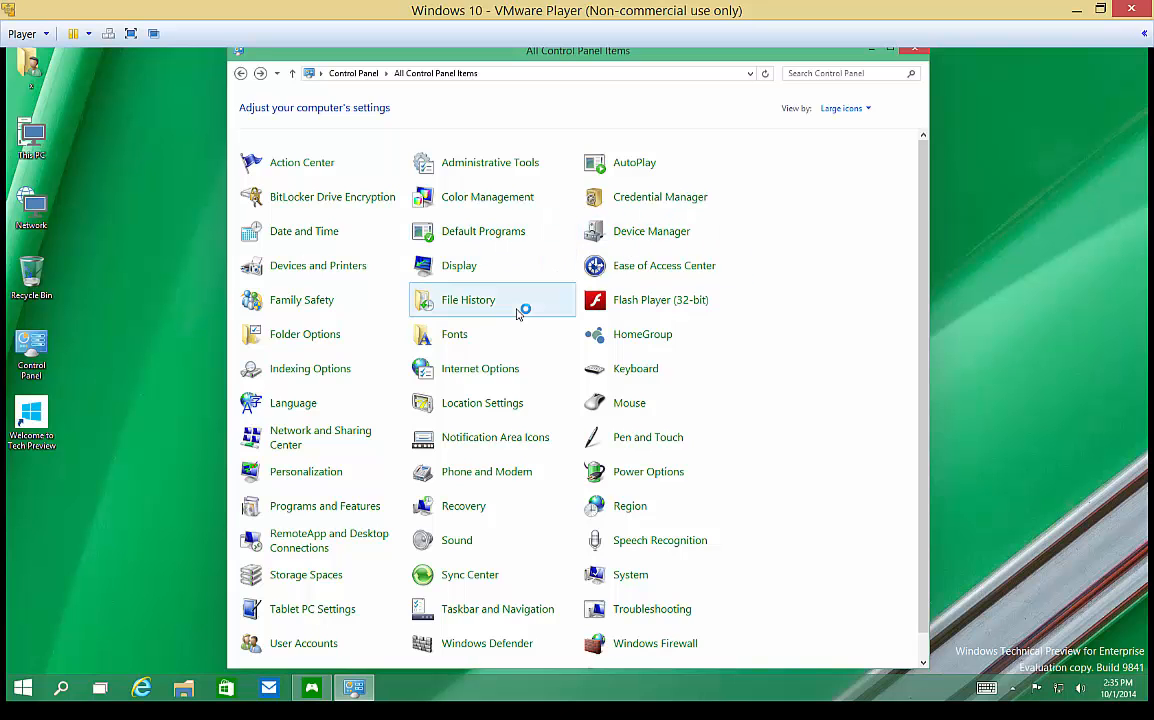
pyautogui.doubleClick(652, 232)
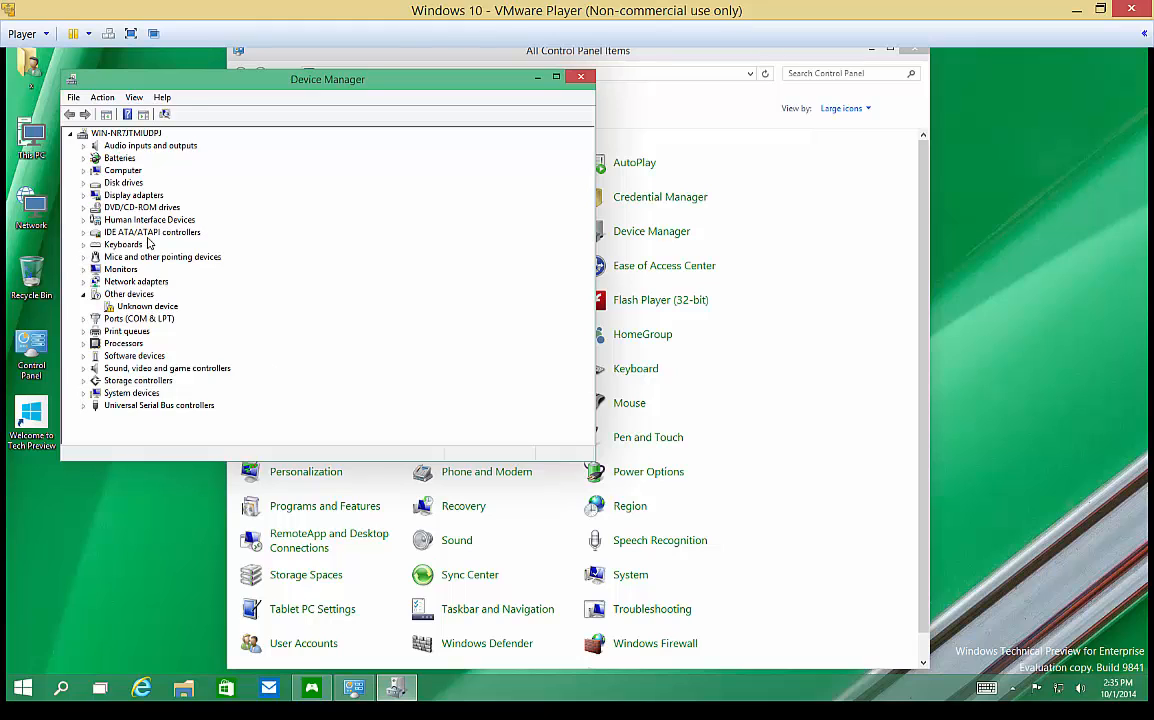
pyautogui.click(144, 306)
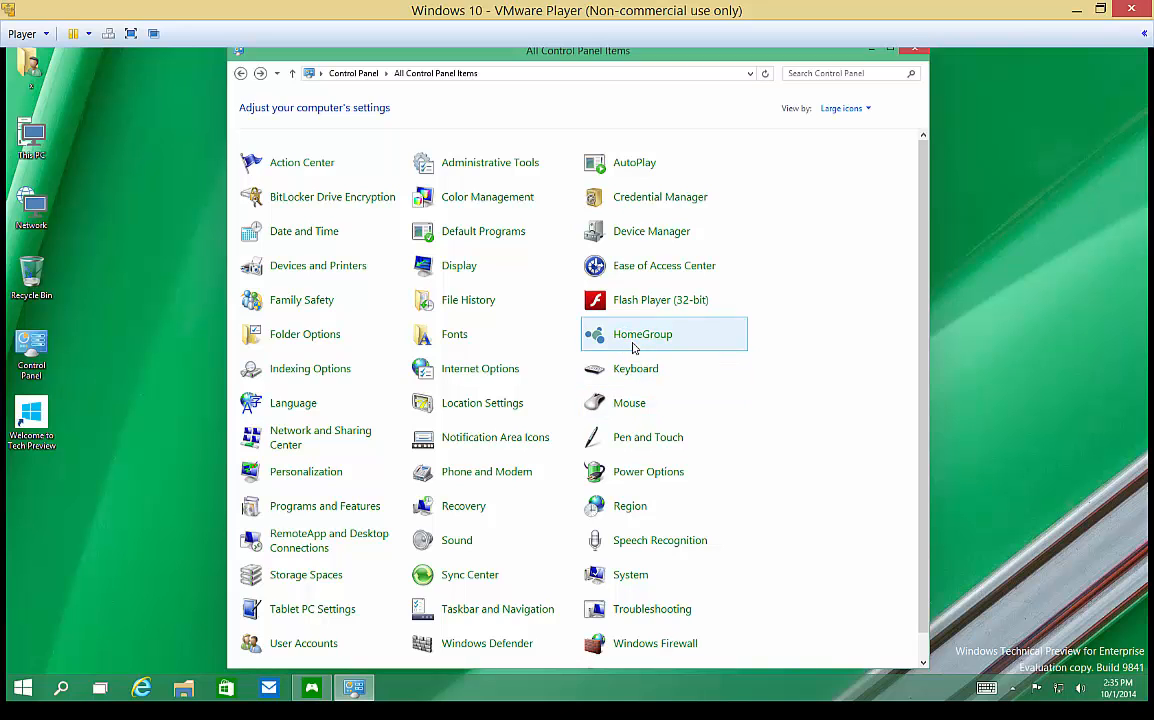
pyautogui.moveTo(642, 334)
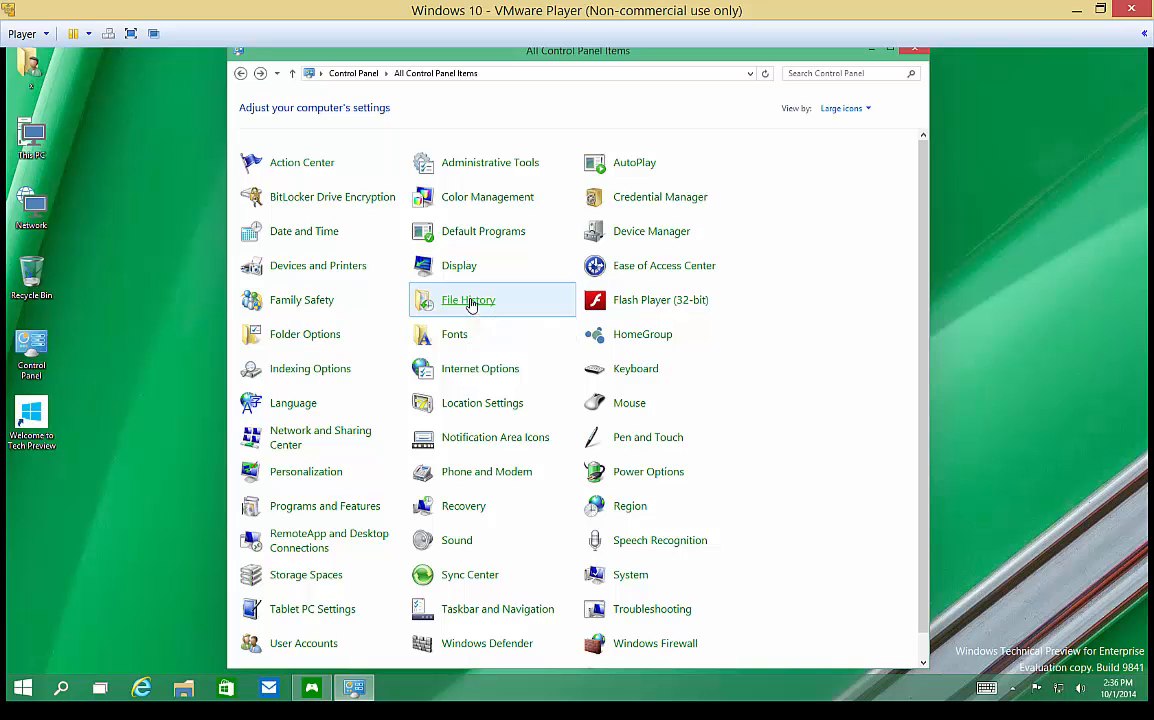
# Visit the File History page and return to All Control Panel Items
pyautogui.click(468, 300)
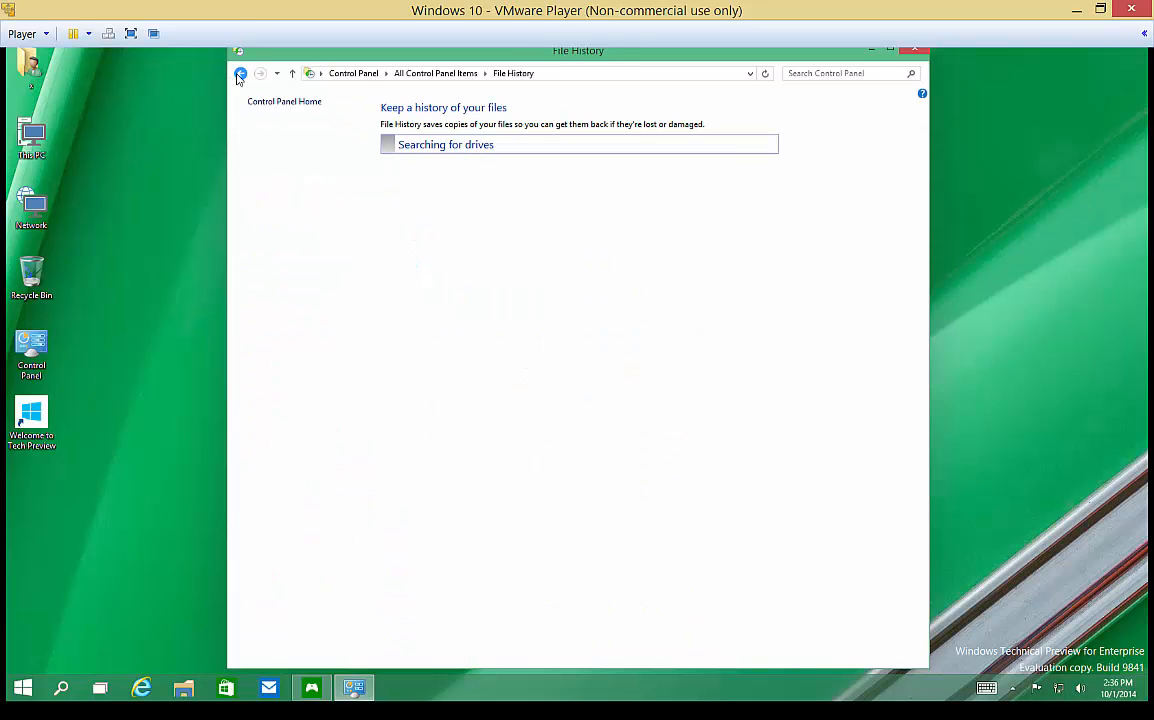
pyautogui.click(240, 72)
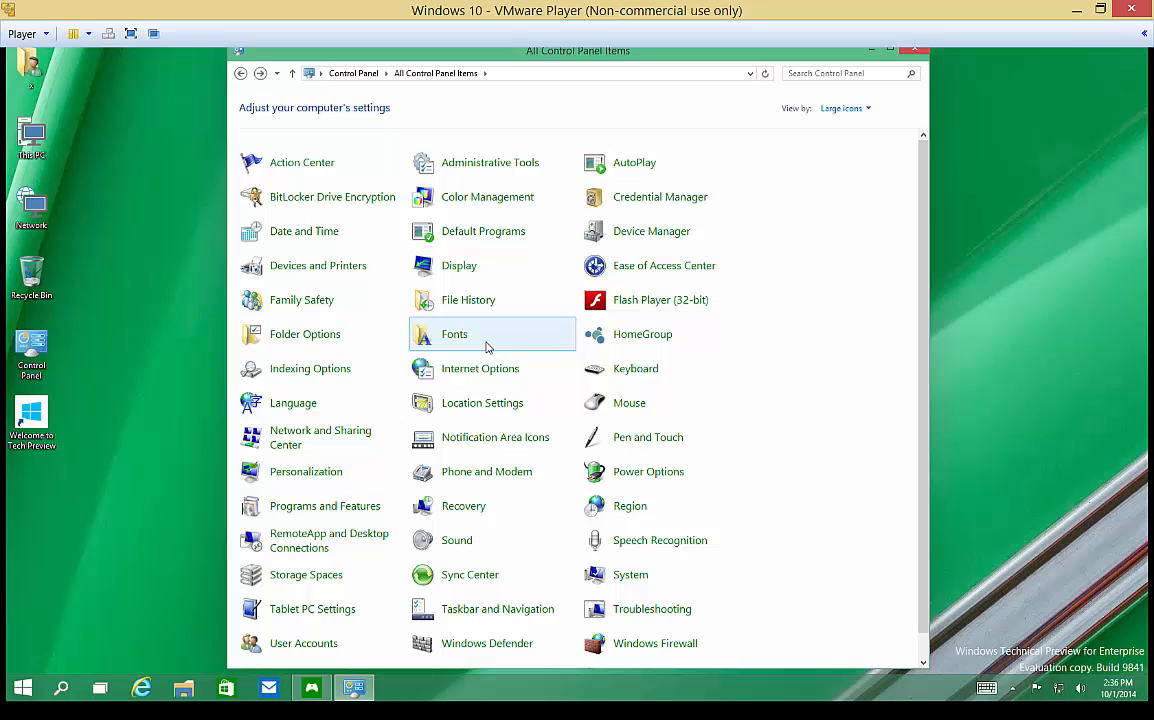
pyautogui.moveTo(440, 304)
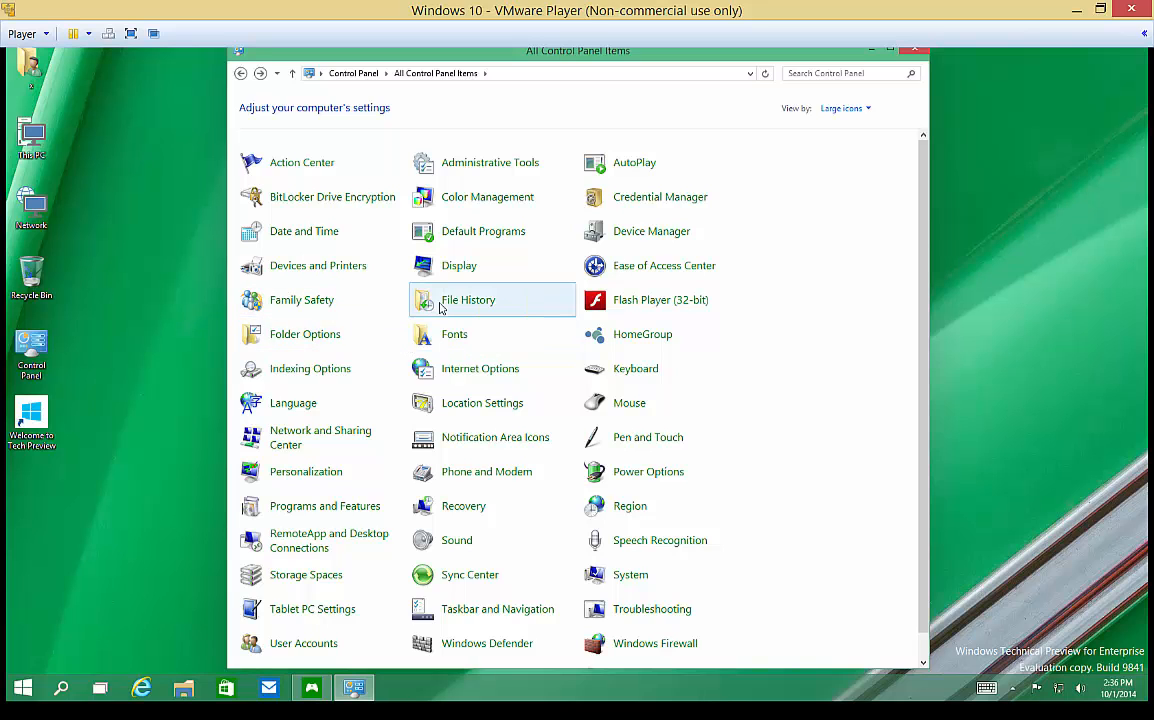
# Visit the Family Safety page and return to All Control Panel Items
pyautogui.click(302, 300)
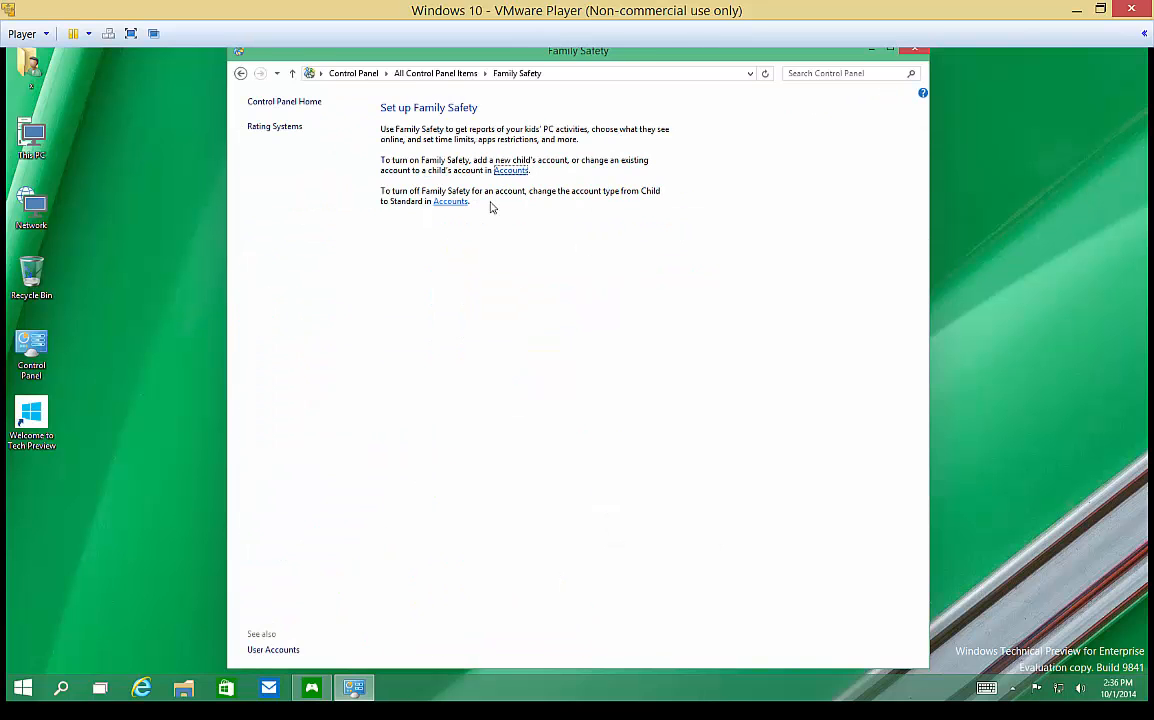
pyautogui.moveTo(416, 148)
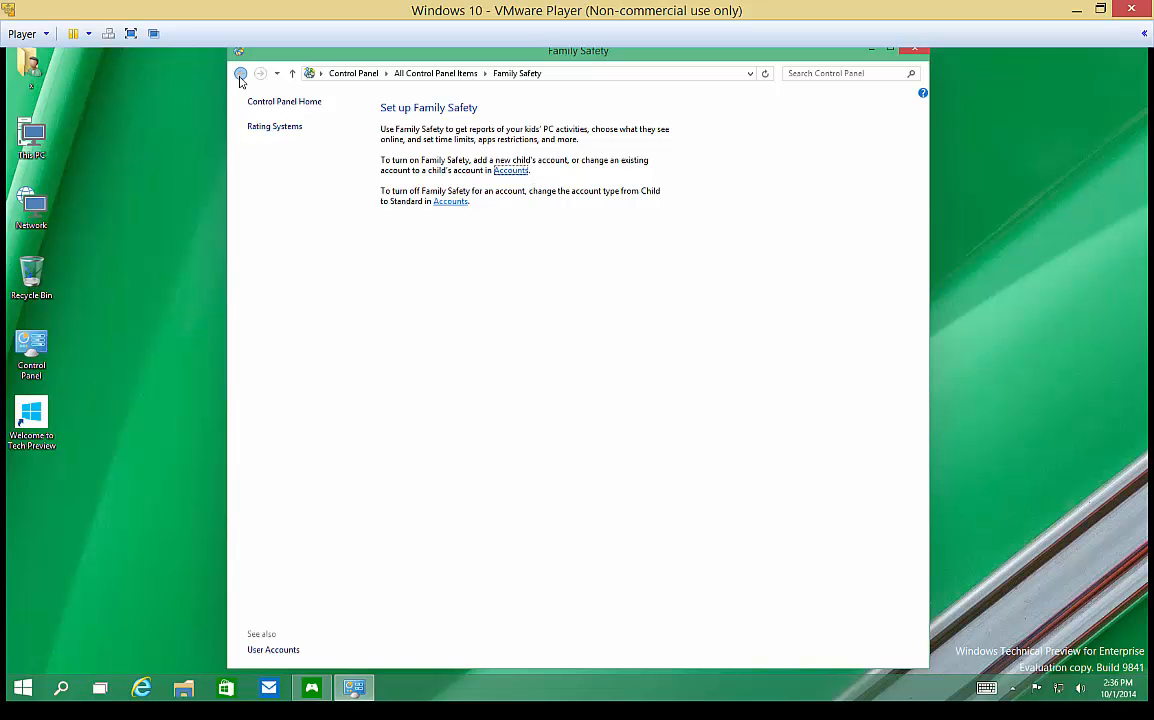
pyautogui.click(240, 72)
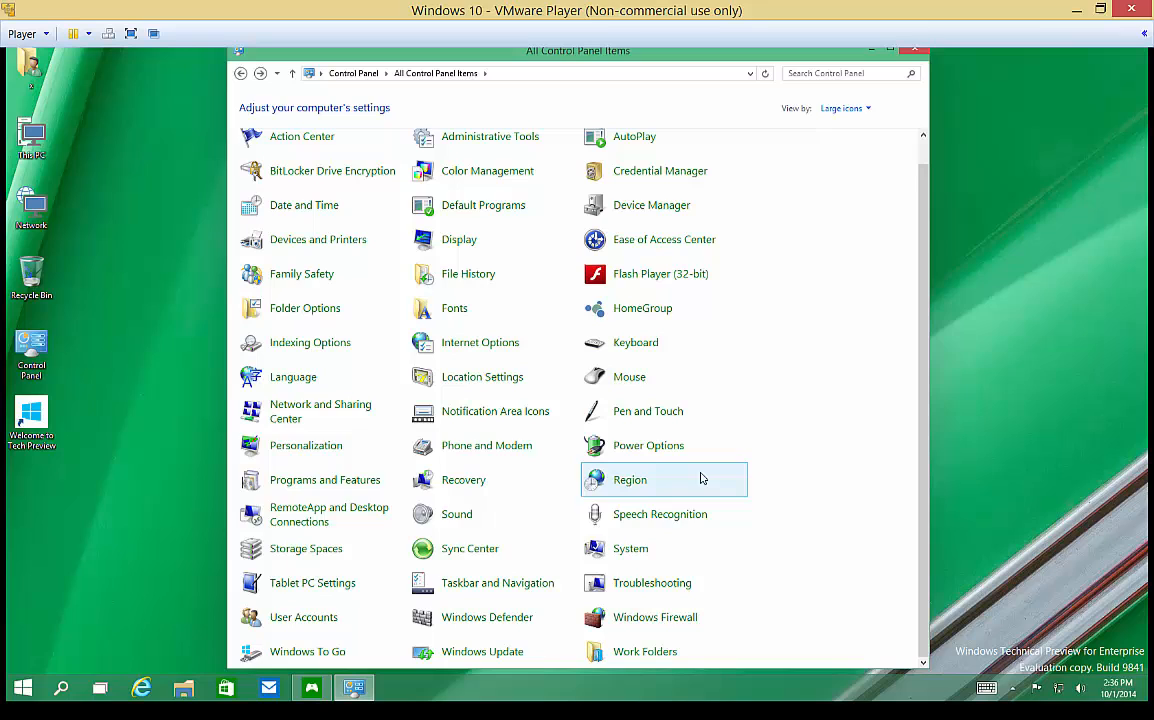
pyautogui.moveTo(674, 412)
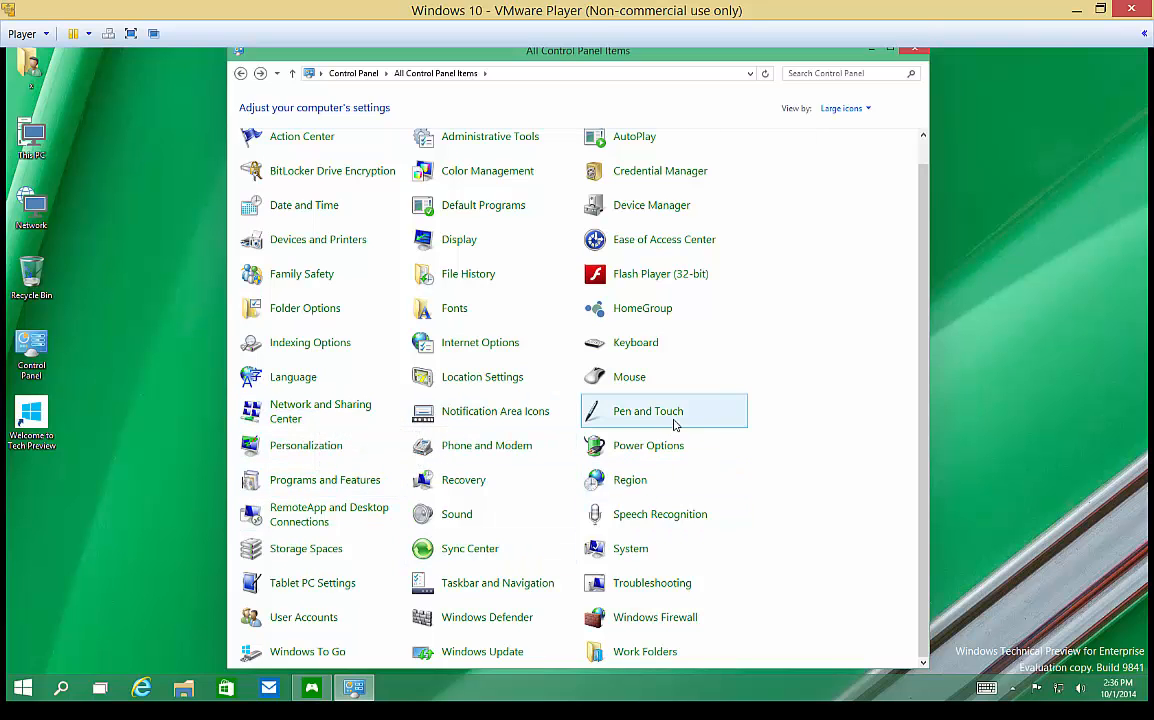
pyautogui.moveTo(728, 464)
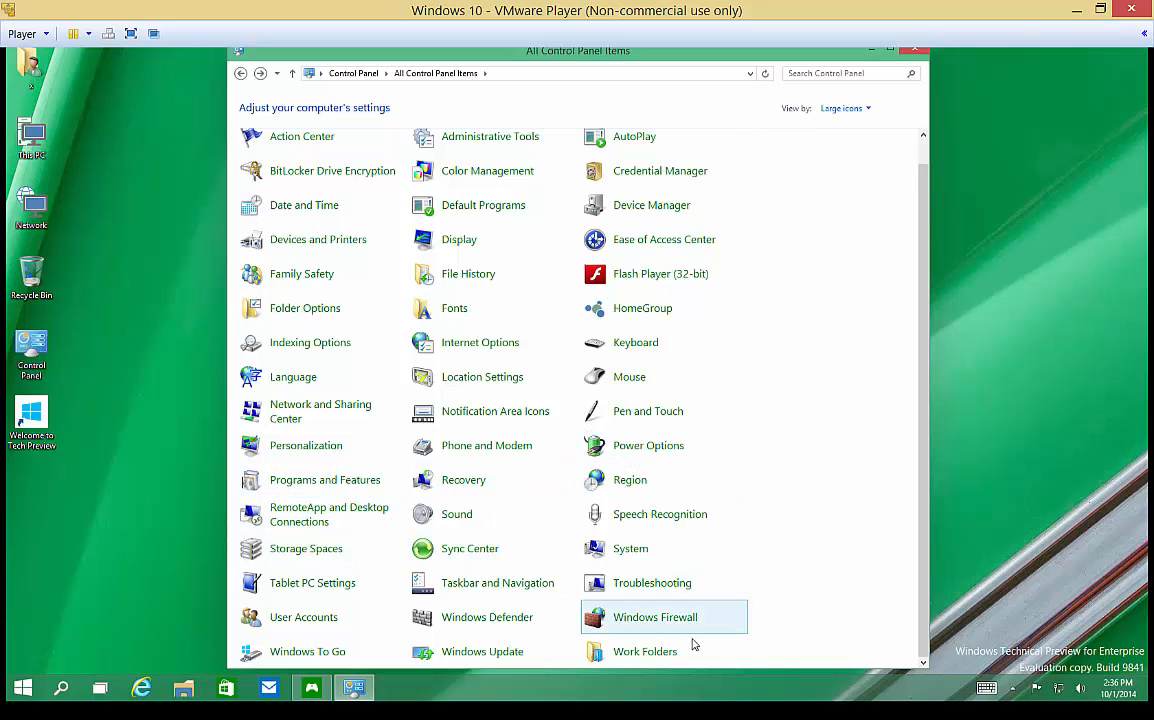
pyautogui.moveTo(644, 652)
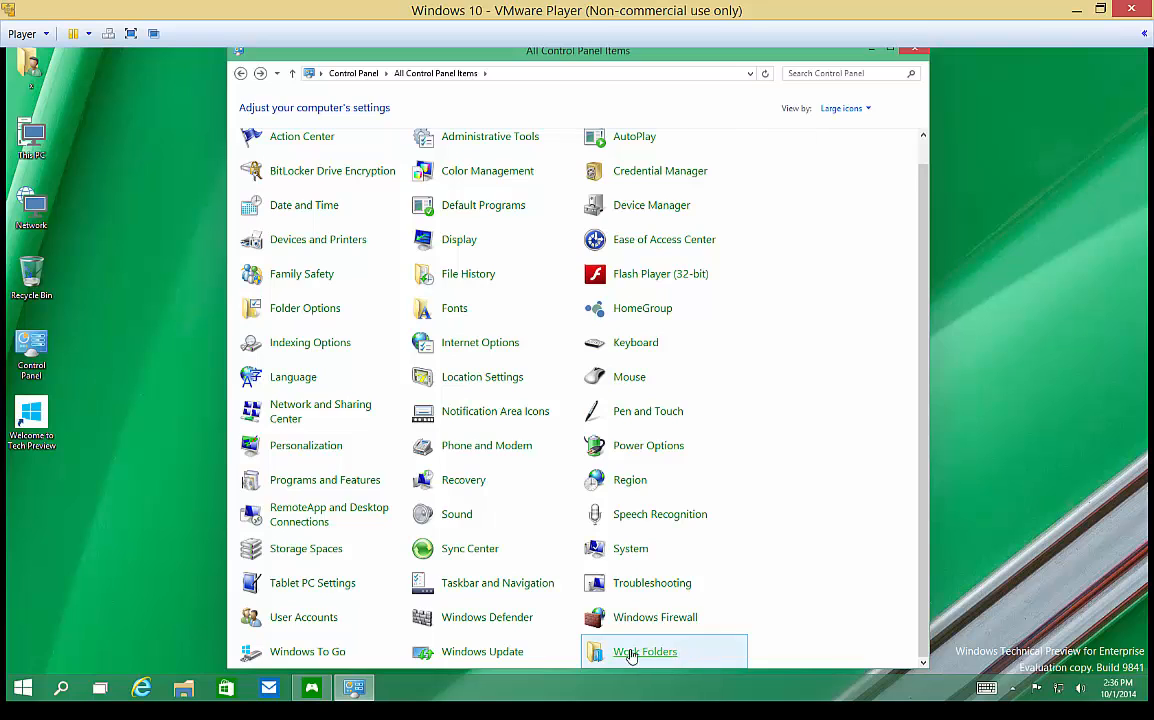
# Begin Work Folders setup, reach the work email page, then step back
pyautogui.click(644, 652)
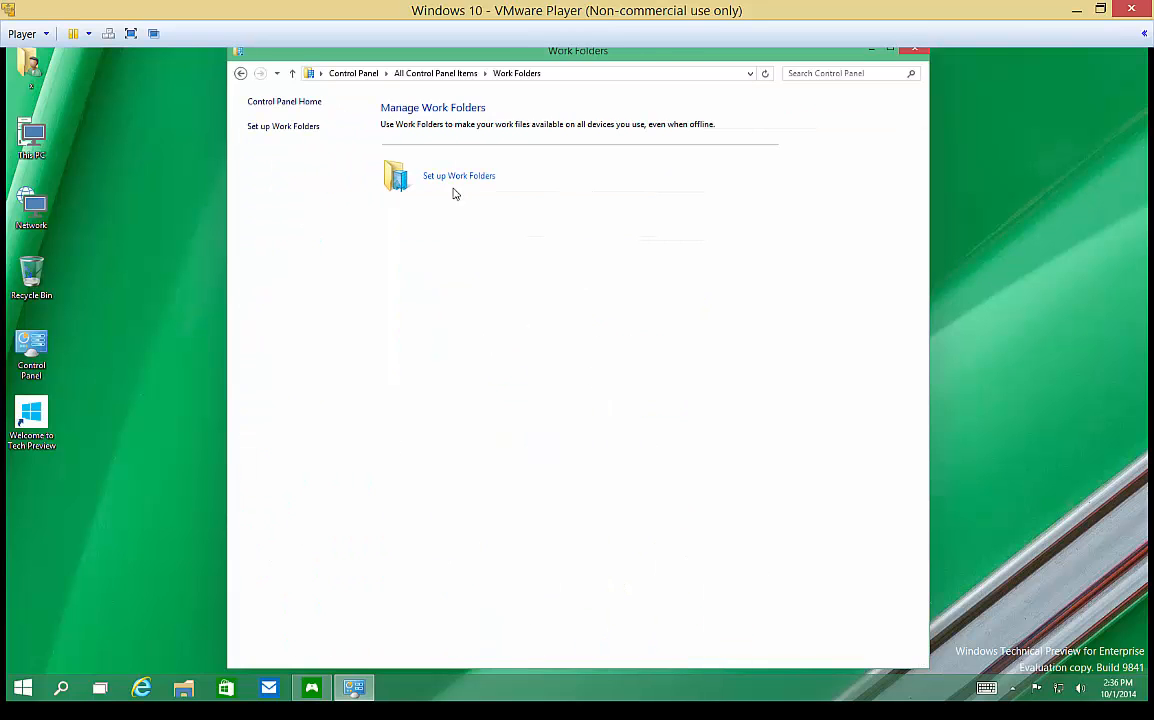
pyautogui.moveTo(680, 140)
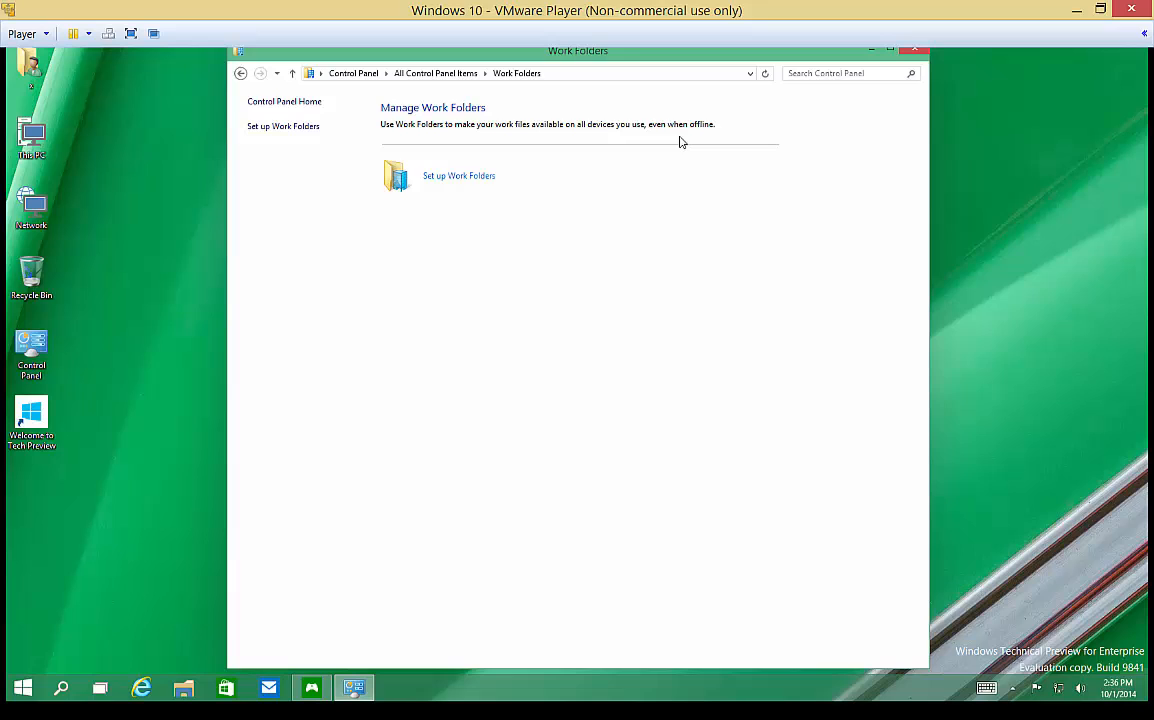
pyautogui.click(458, 176)
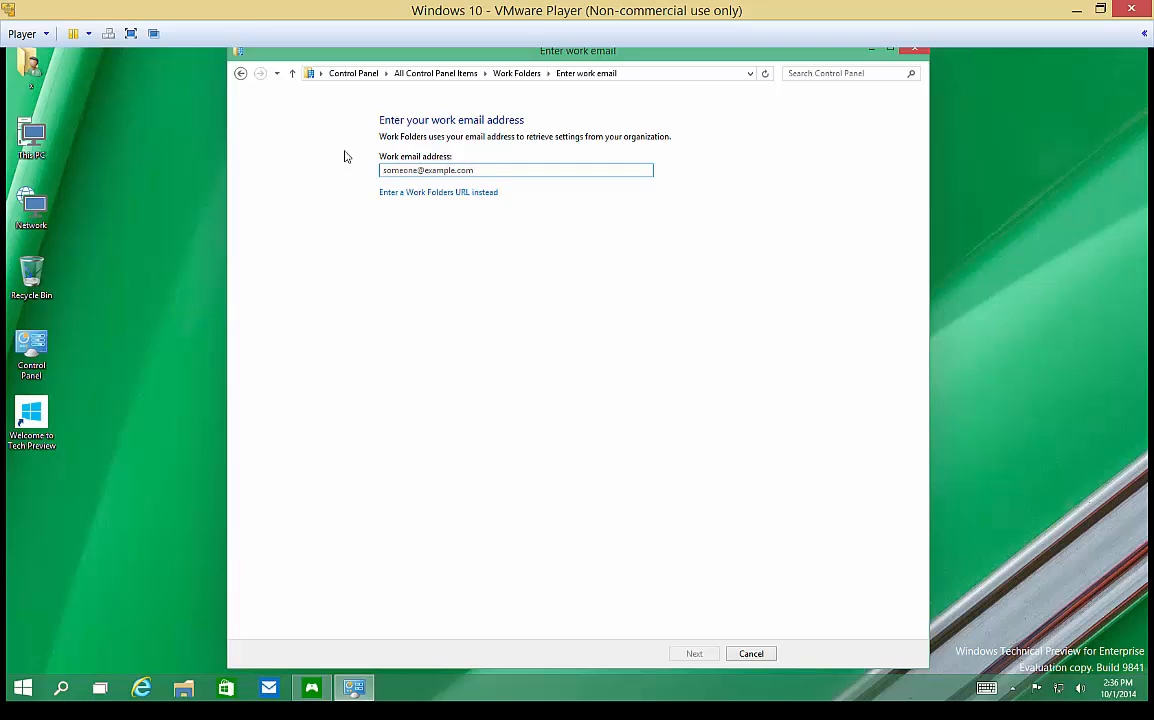
pyautogui.moveTo(240, 72)
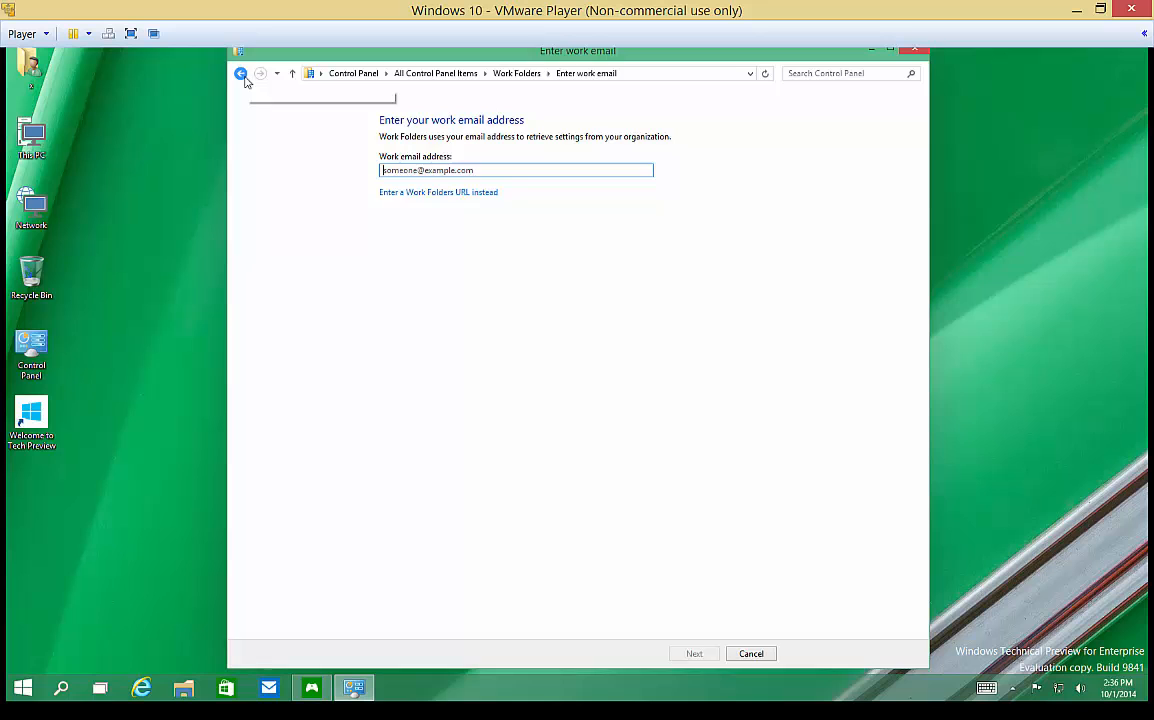
pyautogui.click(240, 72)
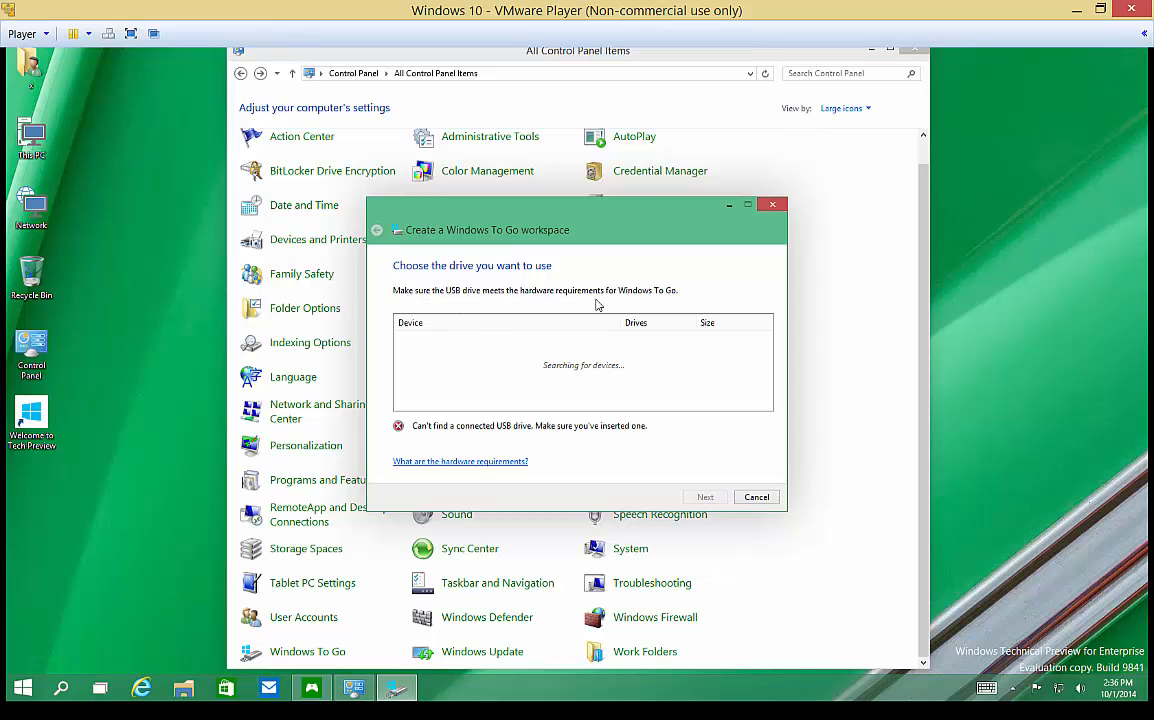
pyautogui.moveTo(668, 404)
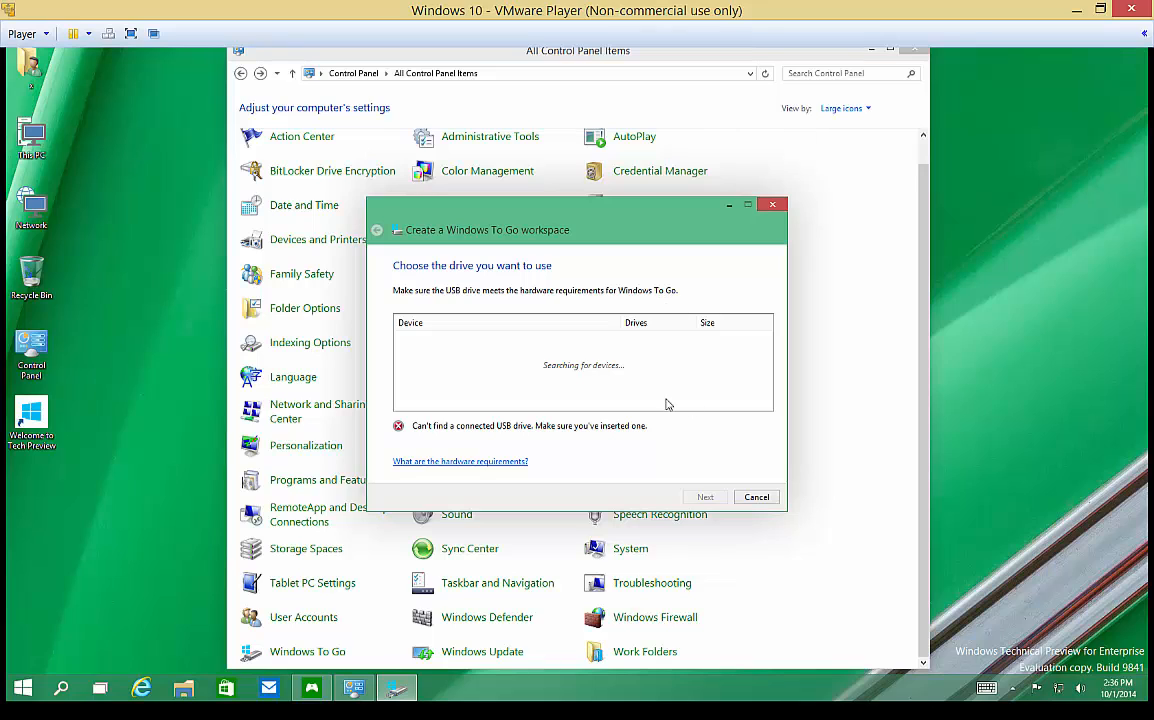
pyautogui.moveTo(586, 388)
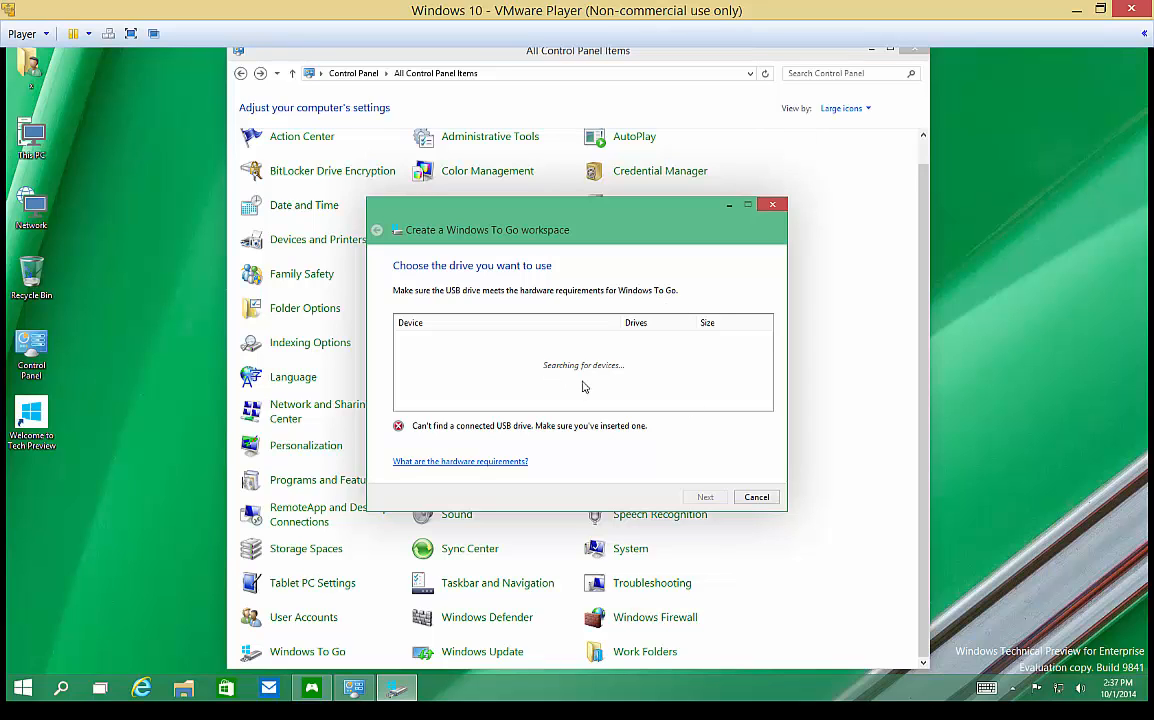
pyautogui.moveTo(736, 512)
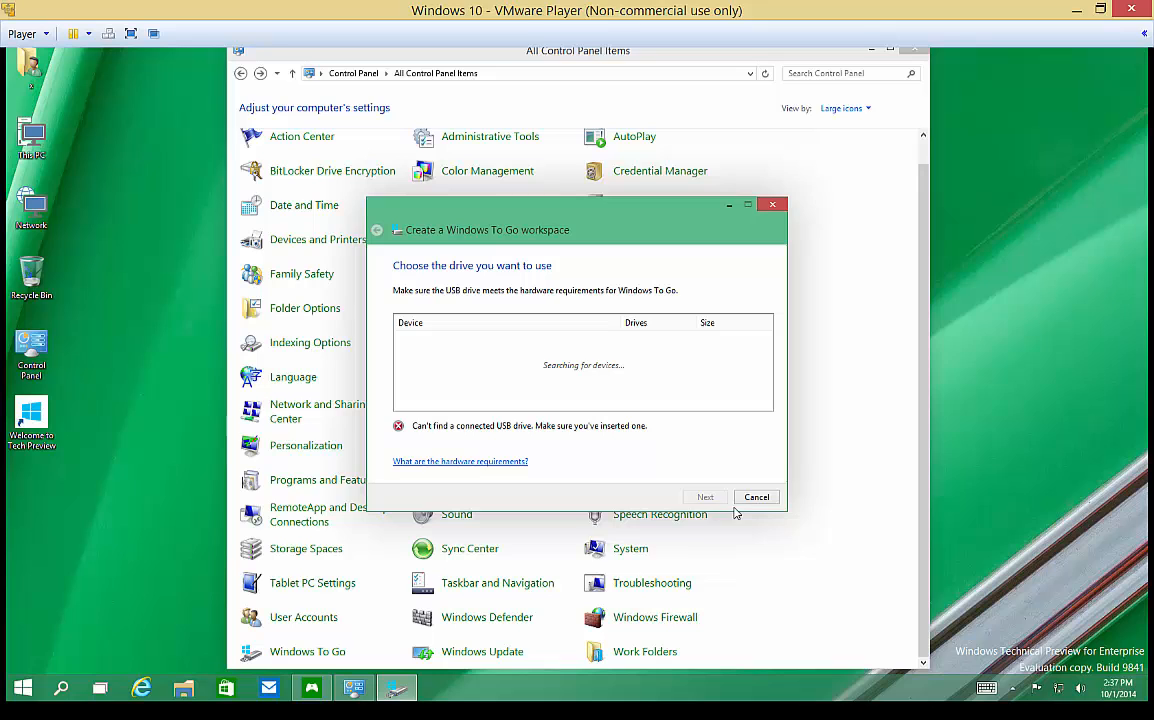
# Cancel the Create a Windows To Go workspace wizard
pyautogui.click(756, 496)
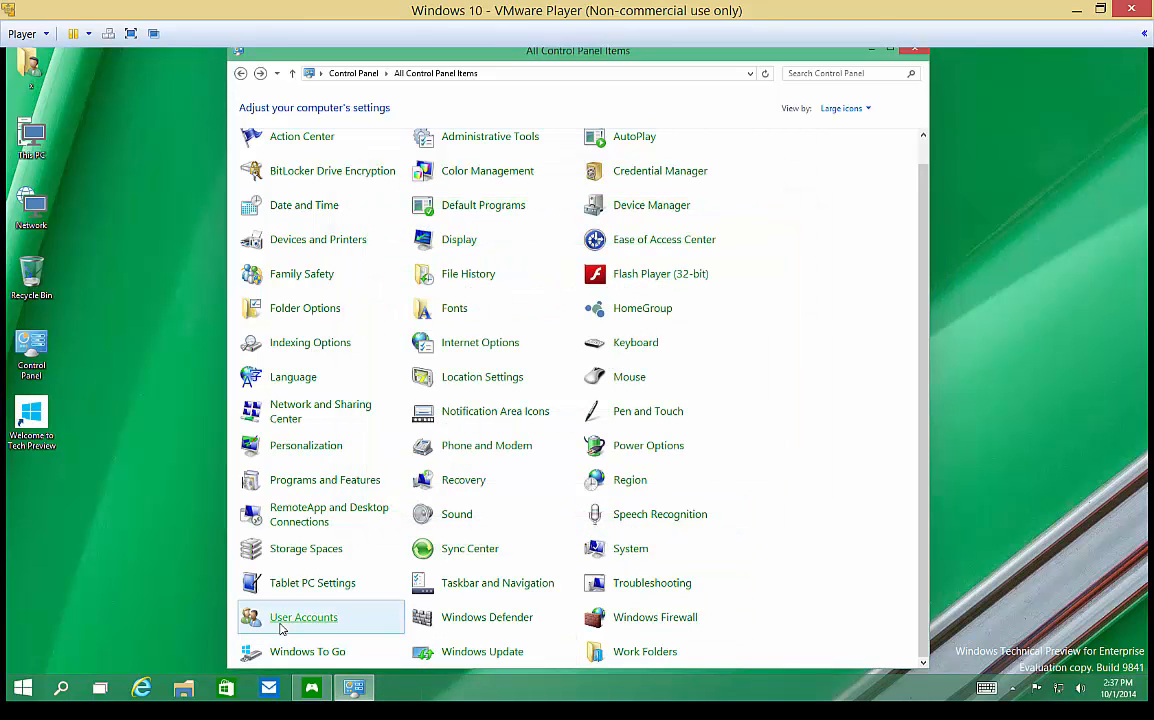
pyautogui.moveTo(476, 616)
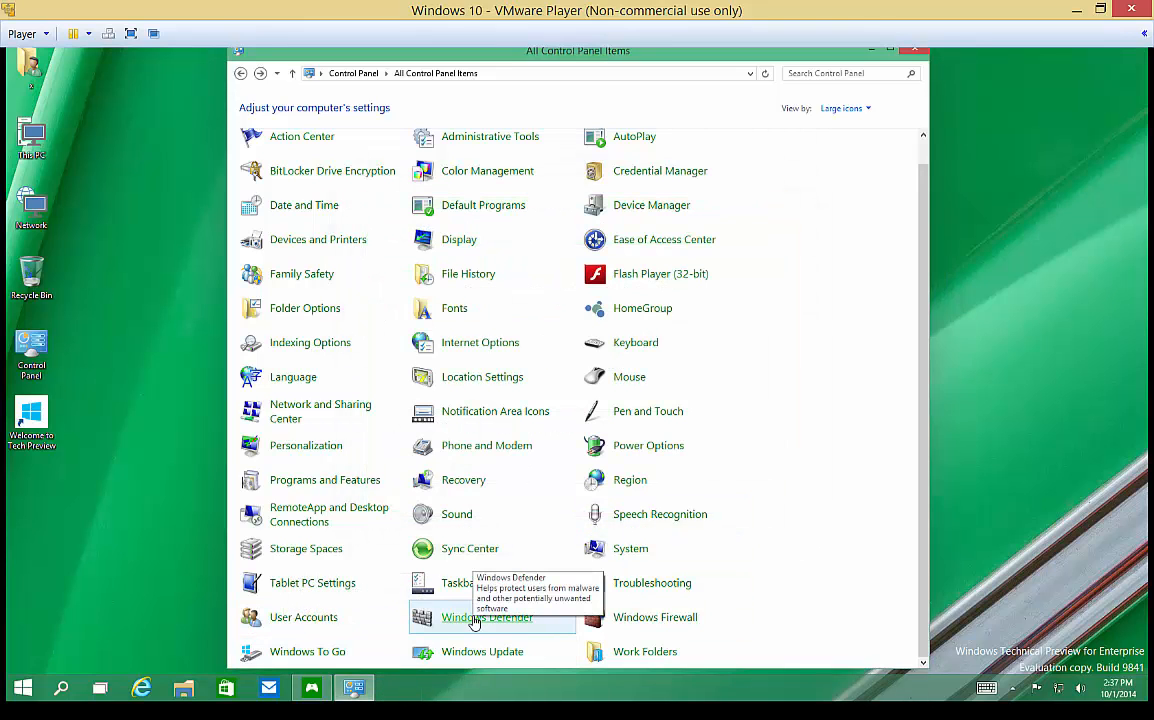
pyautogui.moveTo(496, 600)
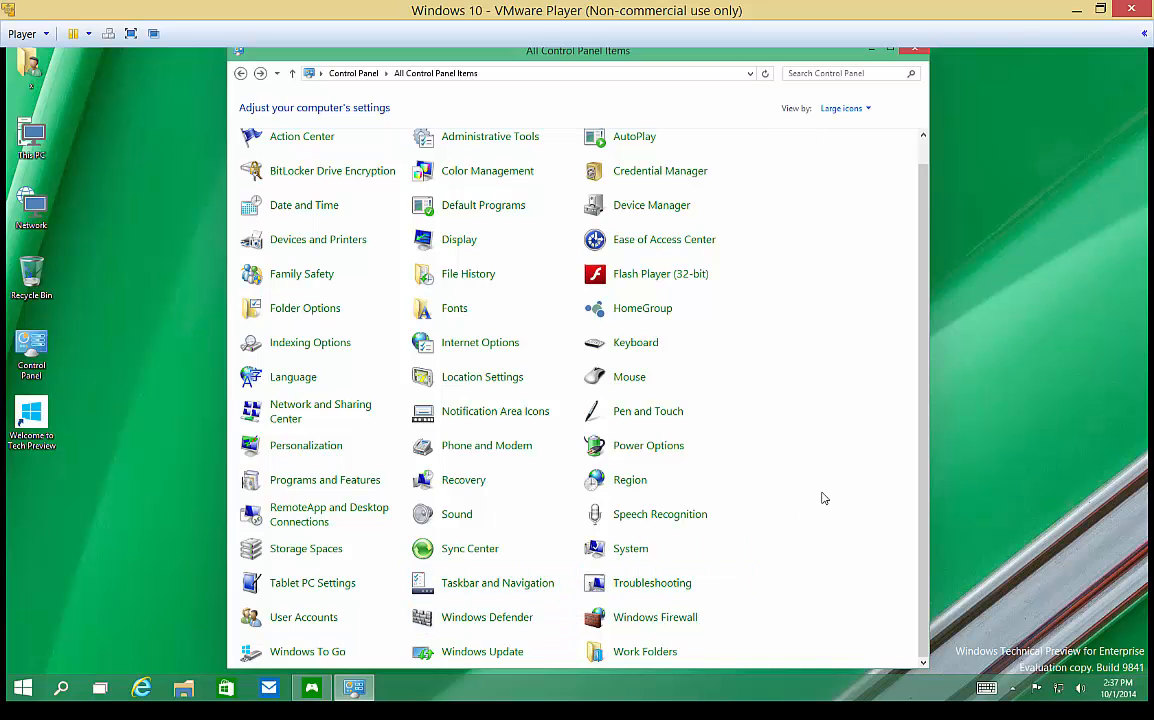
pyautogui.moveTo(828, 470)
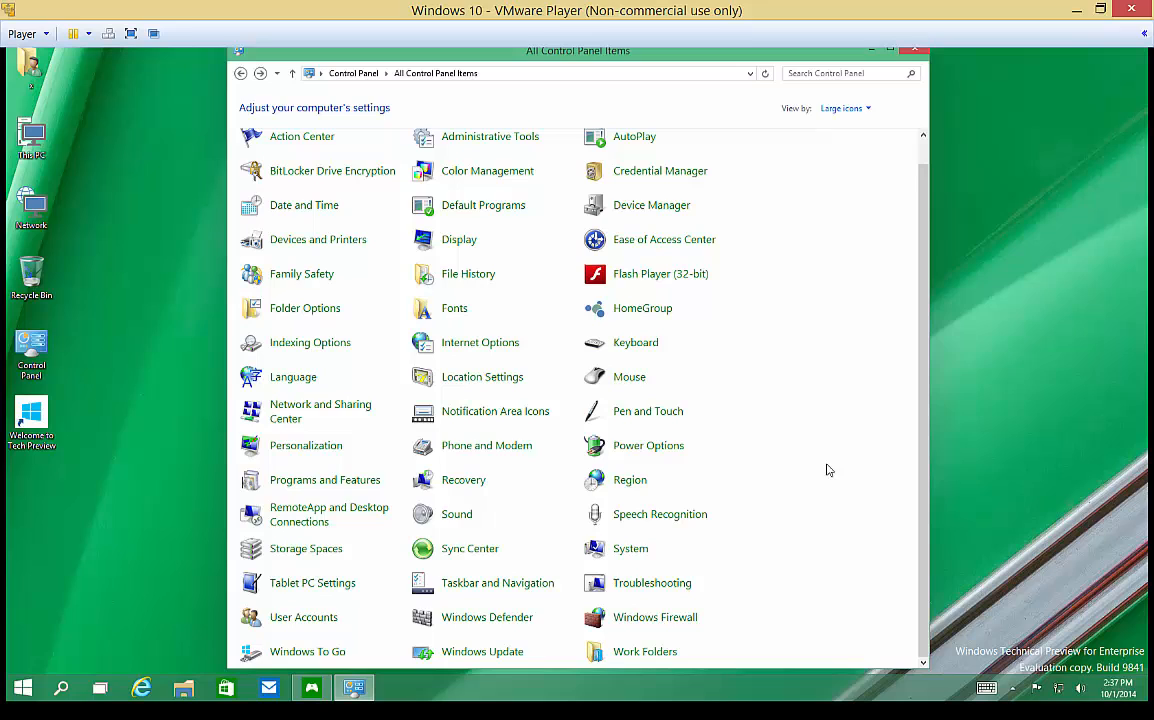
pyautogui.moveTo(488, 616)
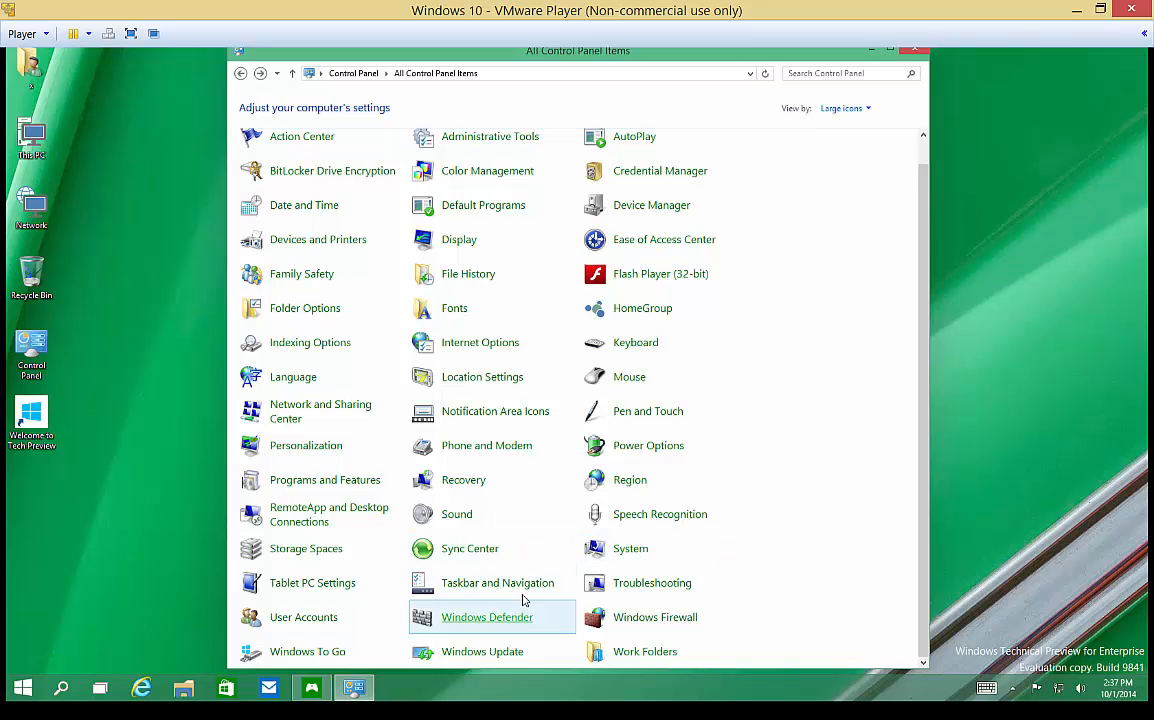
pyautogui.moveTo(510, 624)
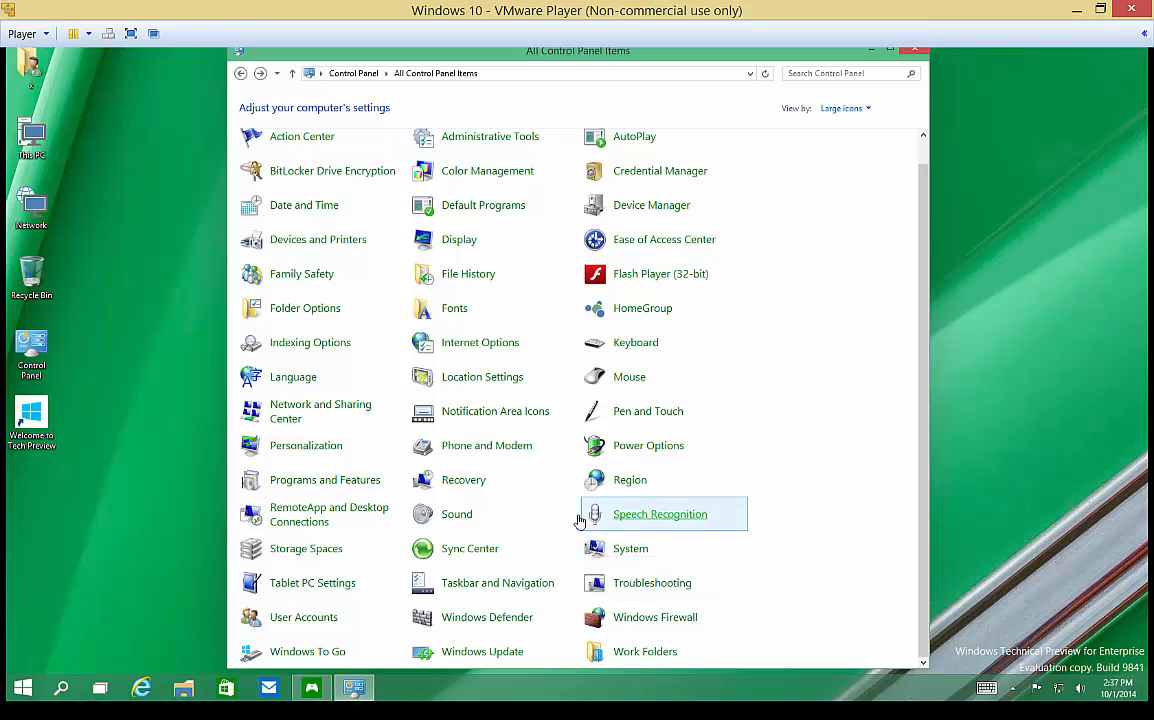
pyautogui.moveTo(328, 512)
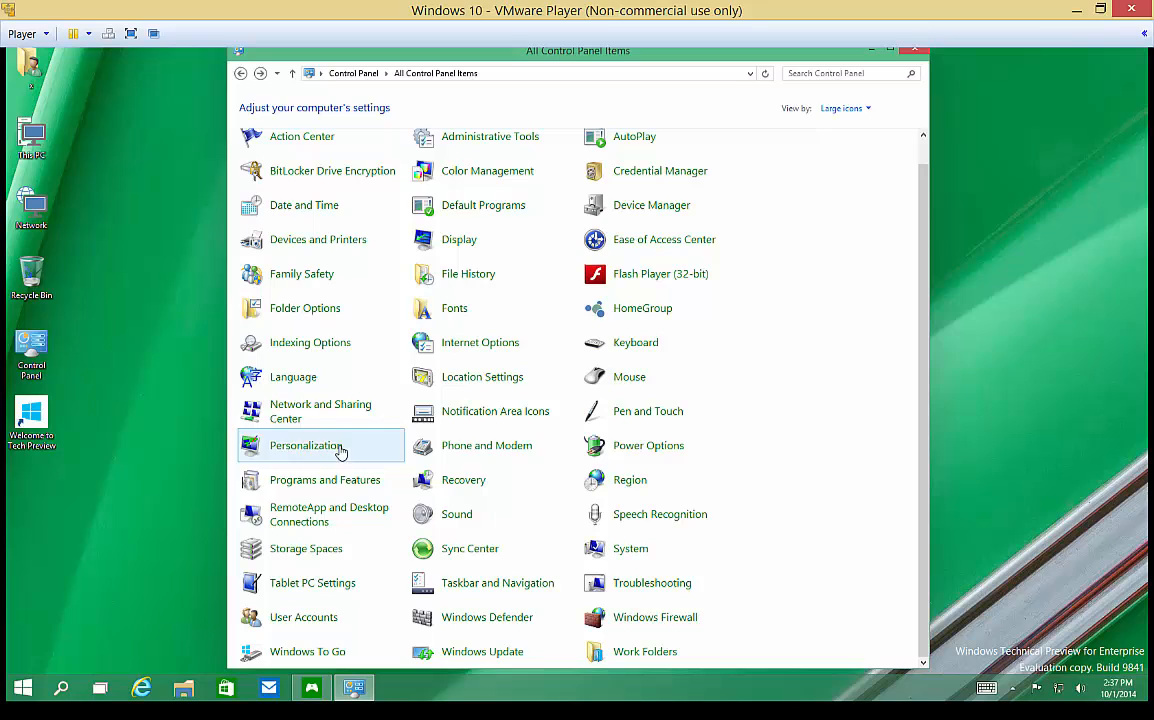
pyautogui.moveTo(328, 512)
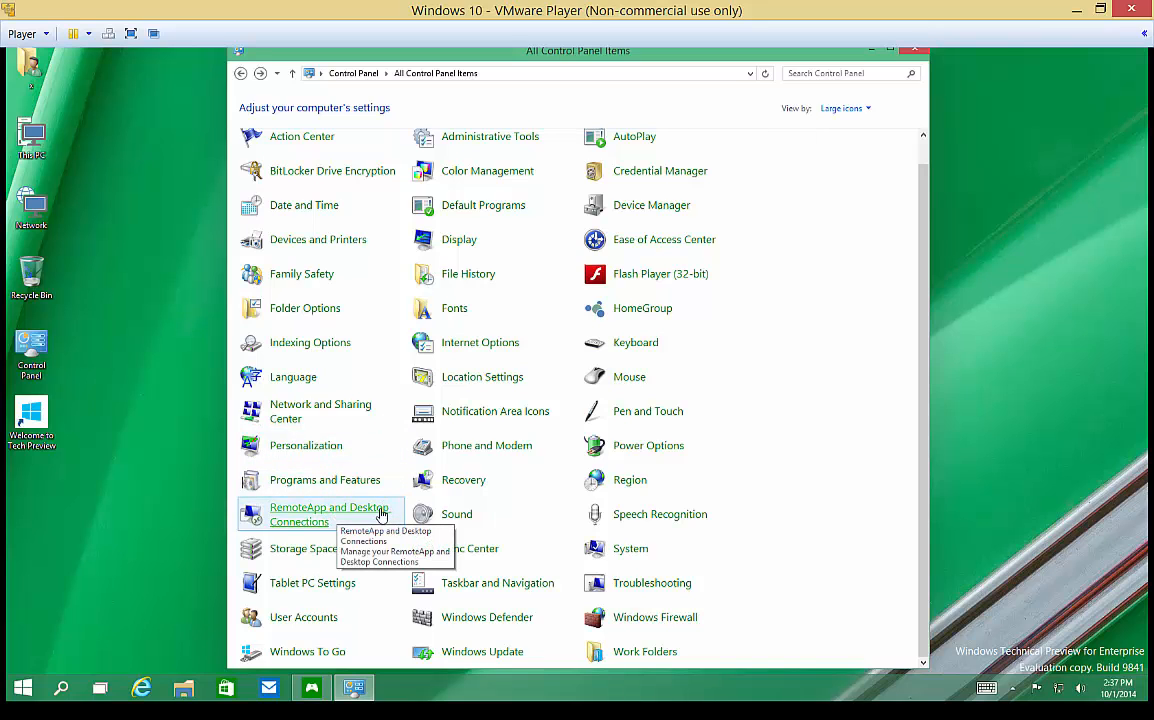
pyautogui.click(320, 514)
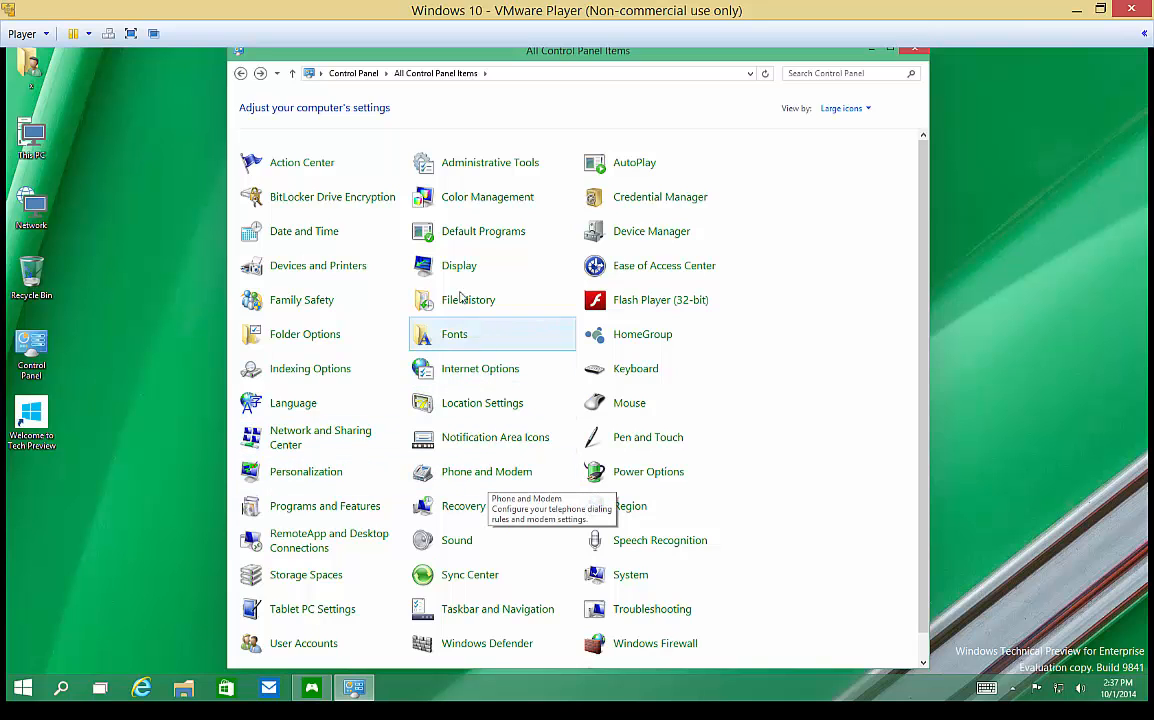
pyautogui.moveTo(776, 452)
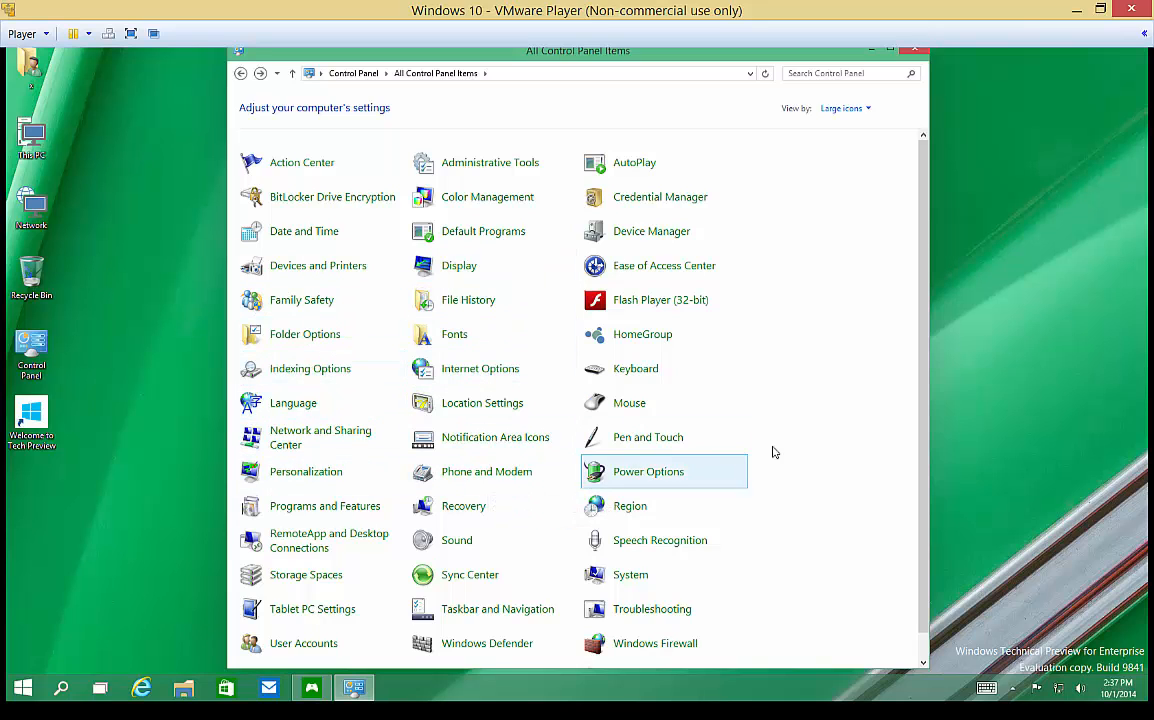
pyautogui.moveTo(644, 334)
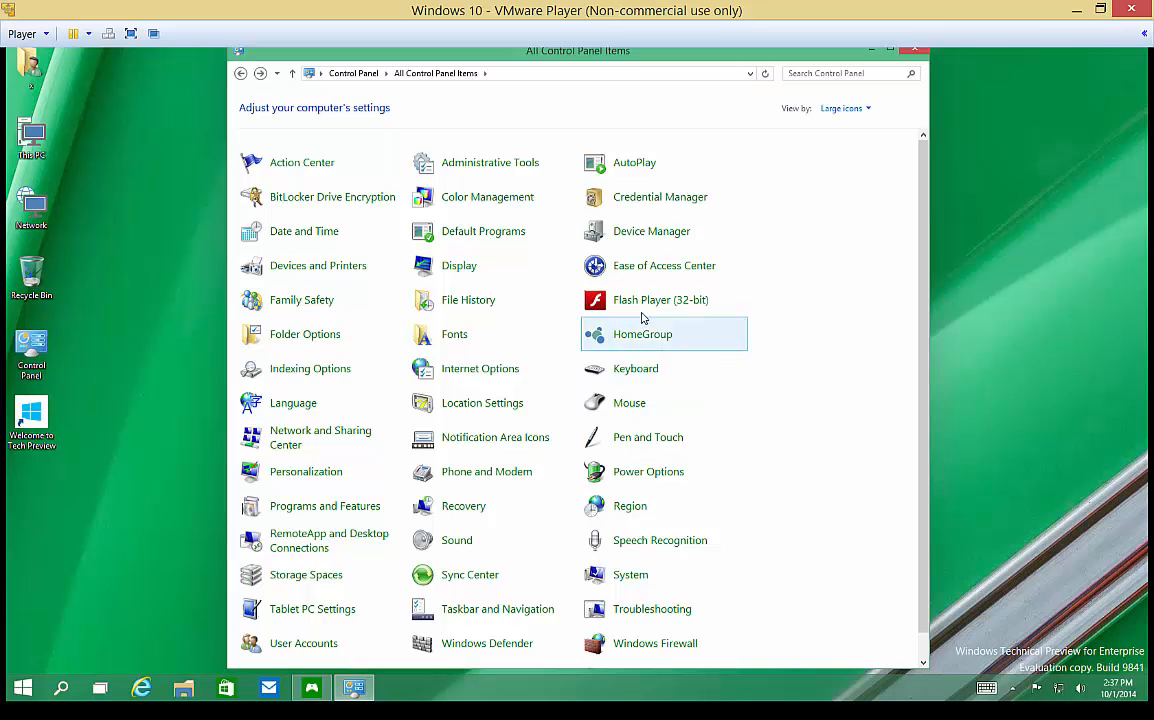
pyautogui.moveTo(758, 308)
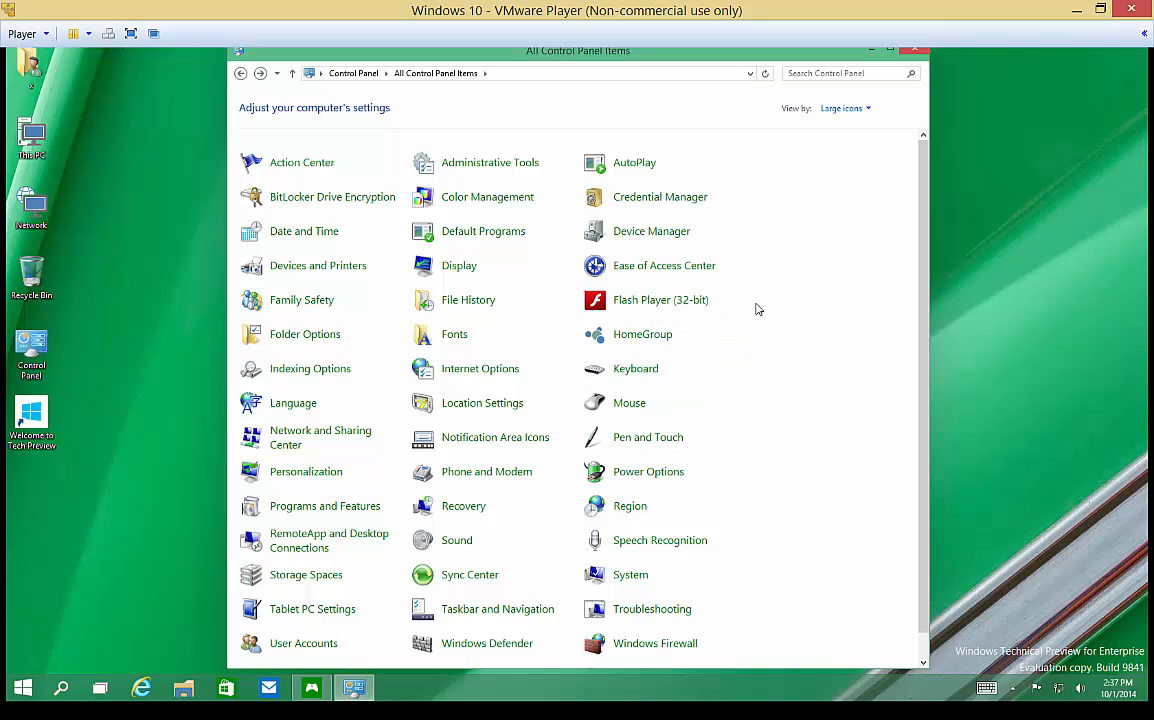
pyautogui.moveTo(778, 352)
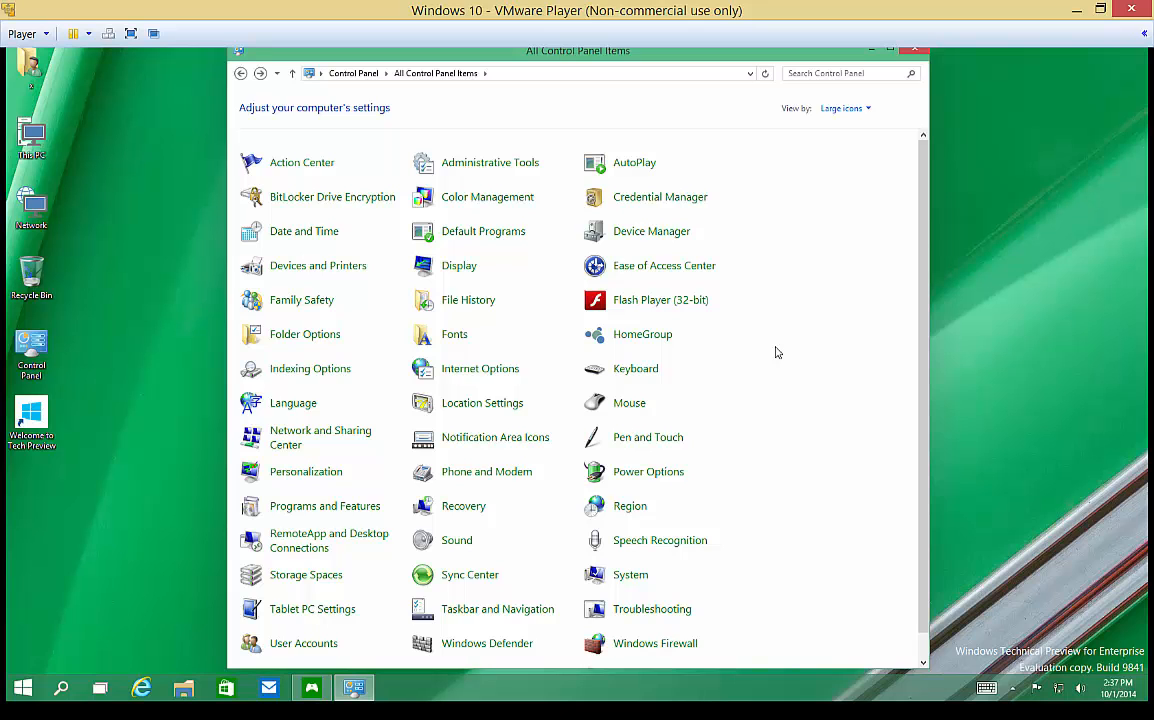
pyautogui.scroll(-3)
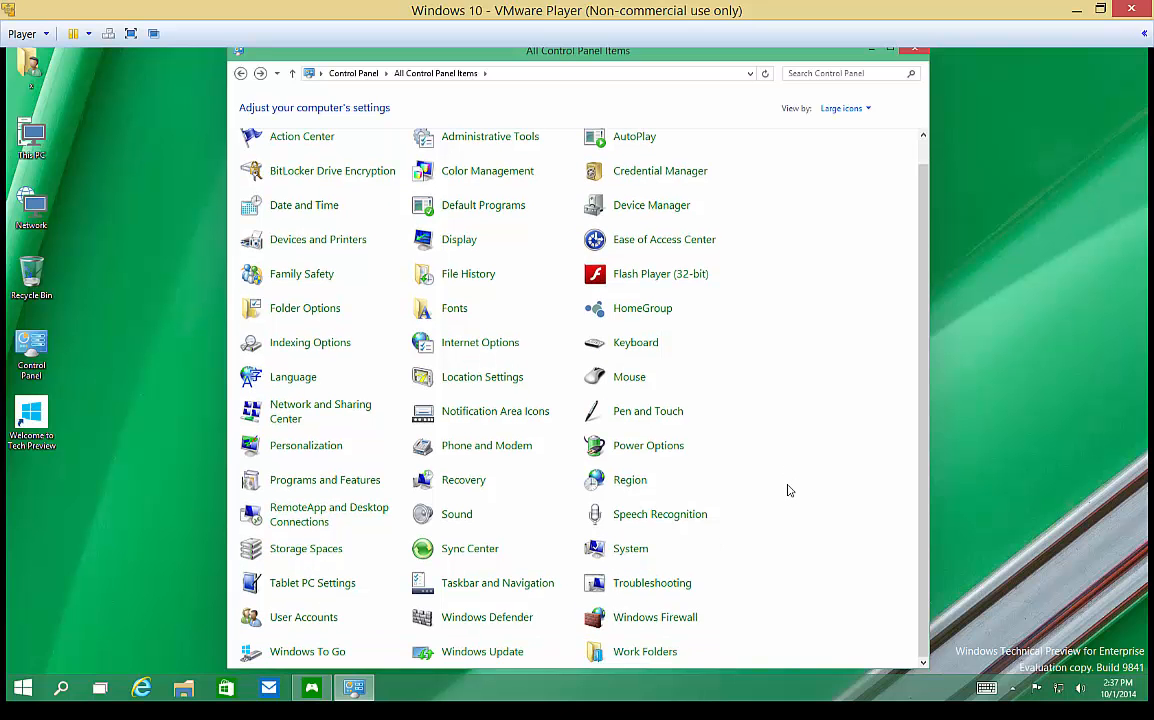